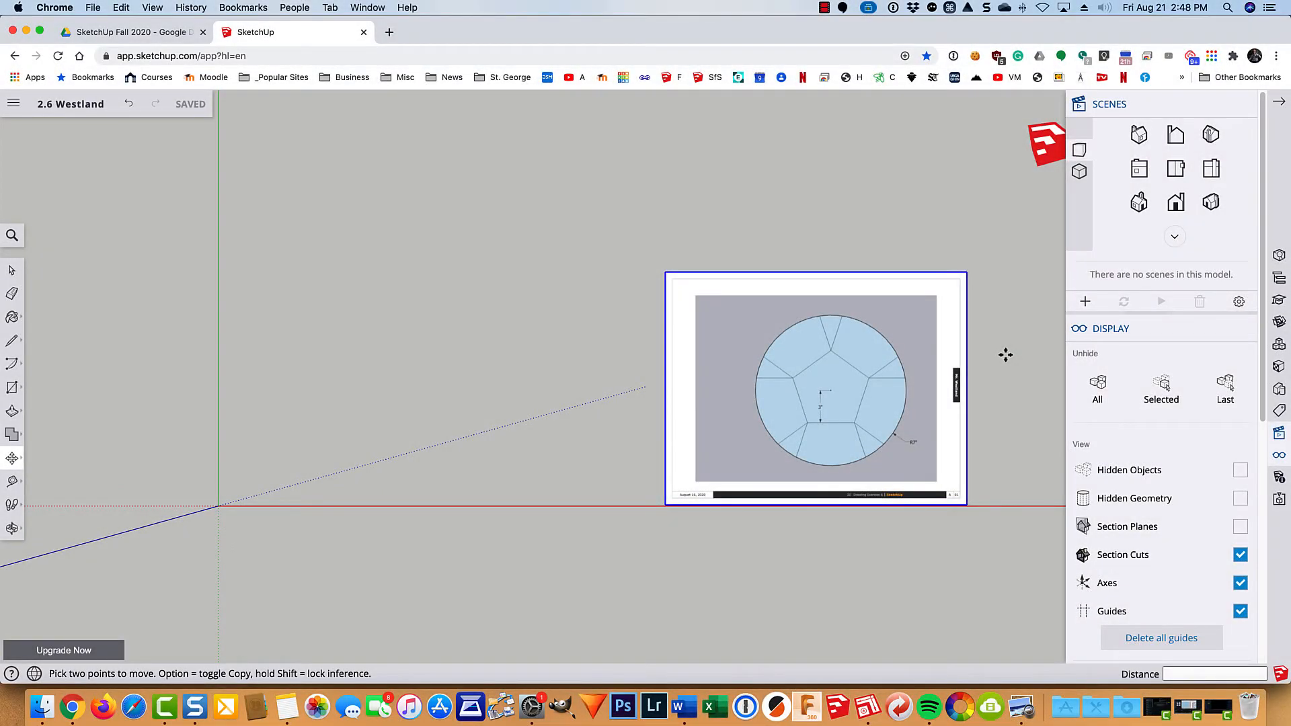
pyautogui.moveTo(58, 111)
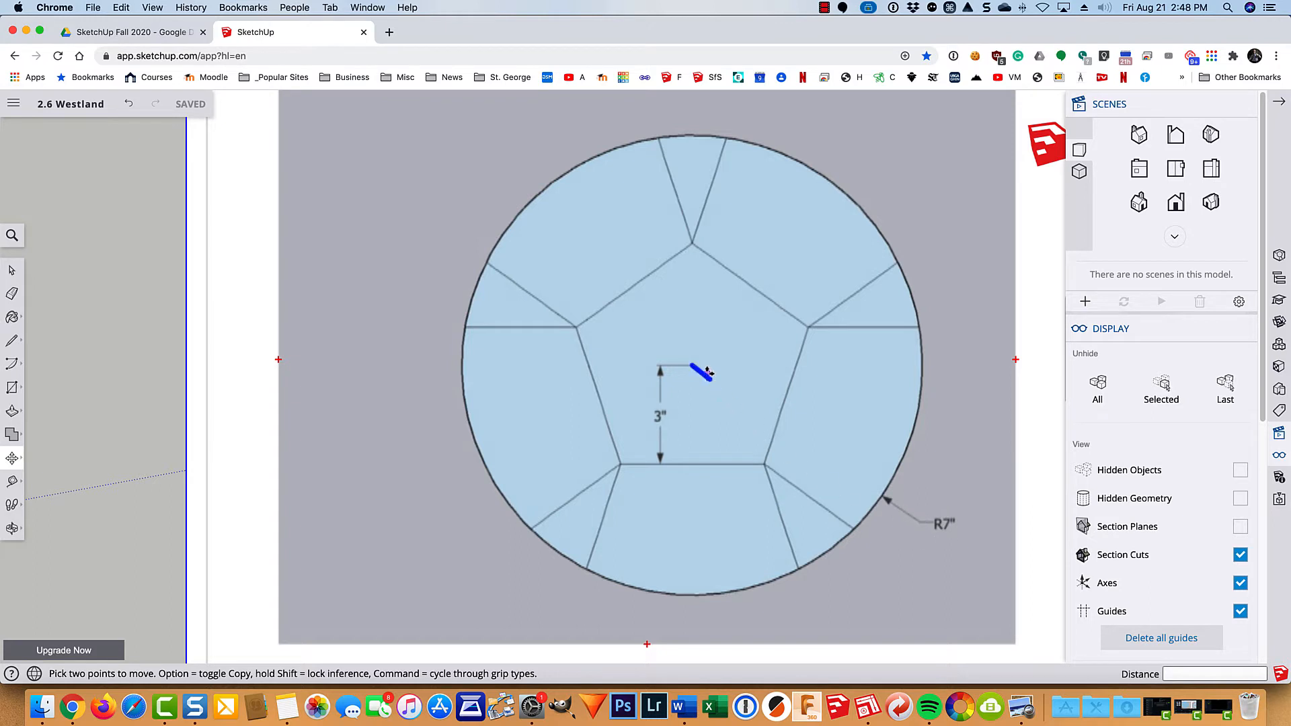
# - Zoom in on the reference image to study its 3" apothem and R7" radius
pyautogui.moveTo(696, 371); pyautogui.dragTo(885, 494)
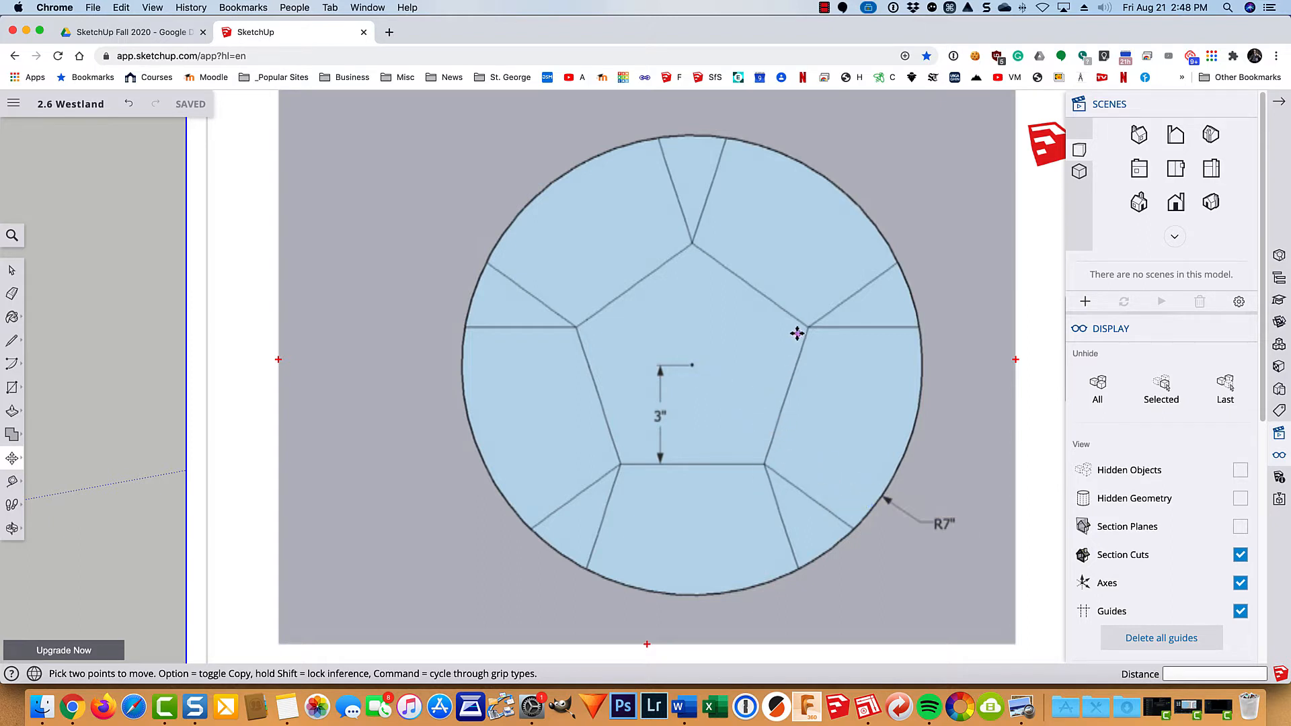
pyautogui.moveTo(594, 387)
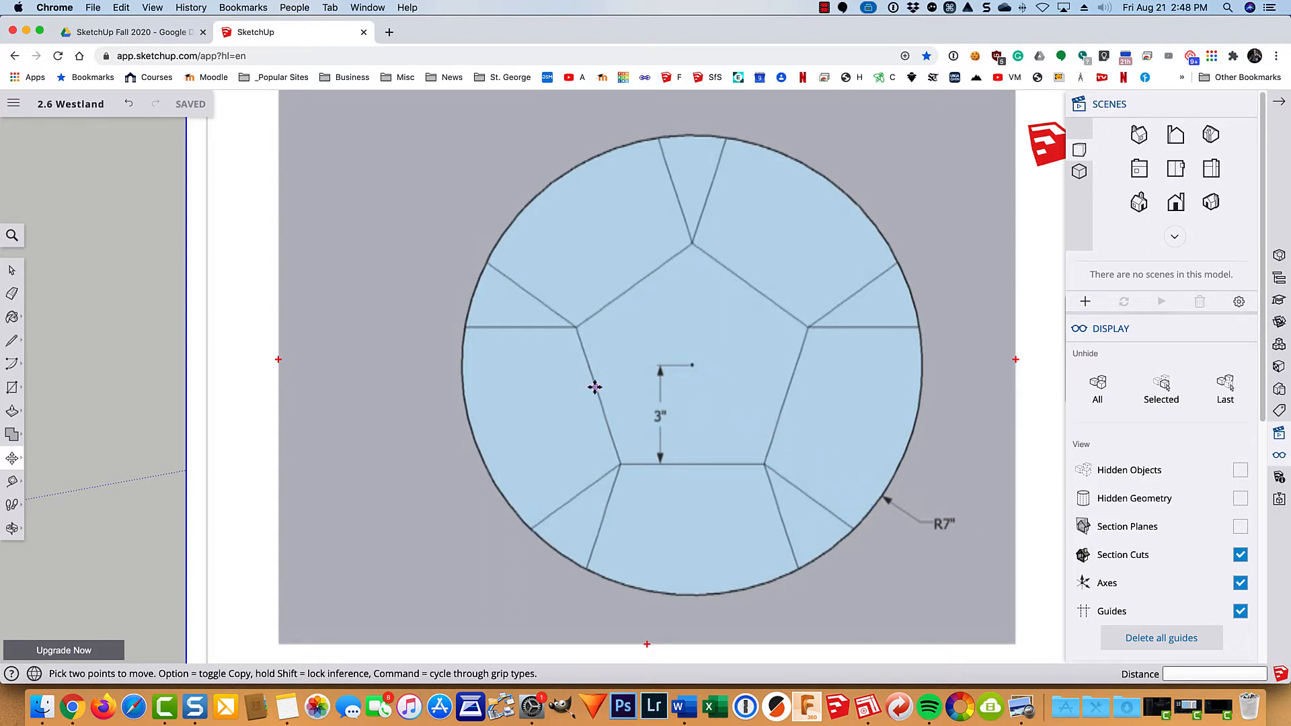
pyautogui.moveTo(685, 397)
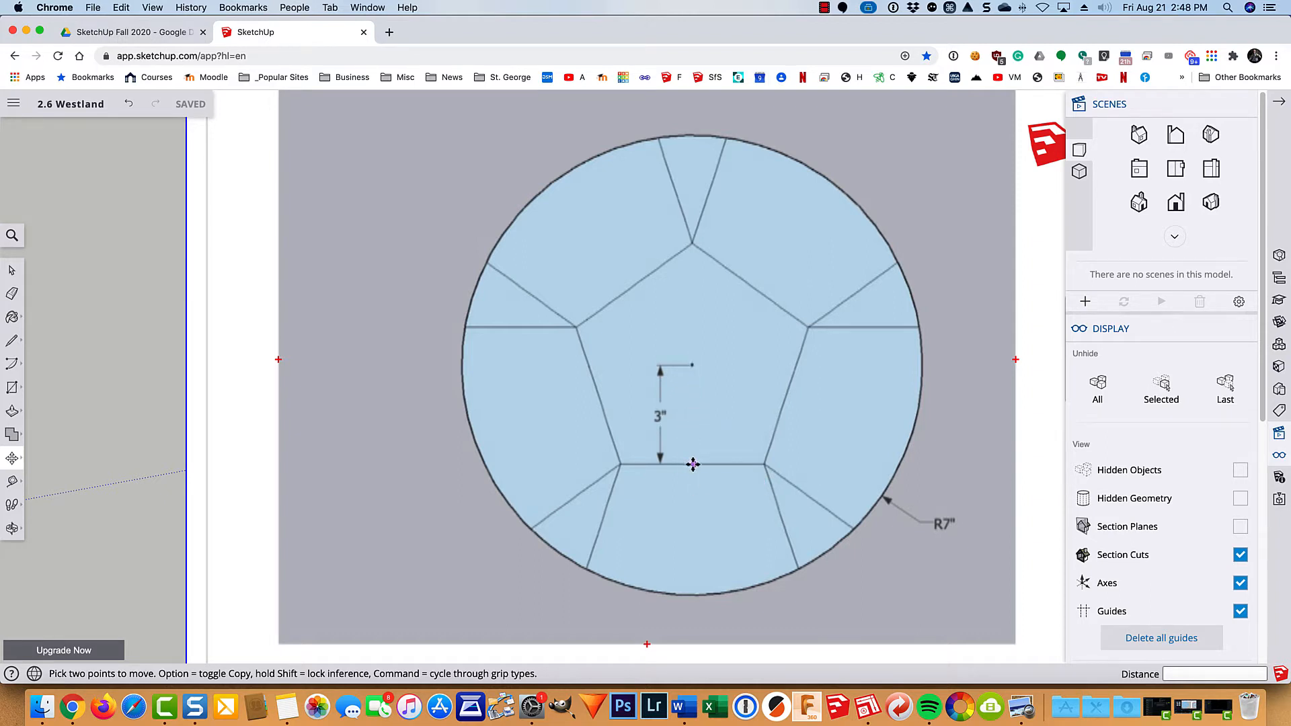
pyautogui.moveTo(694, 465)
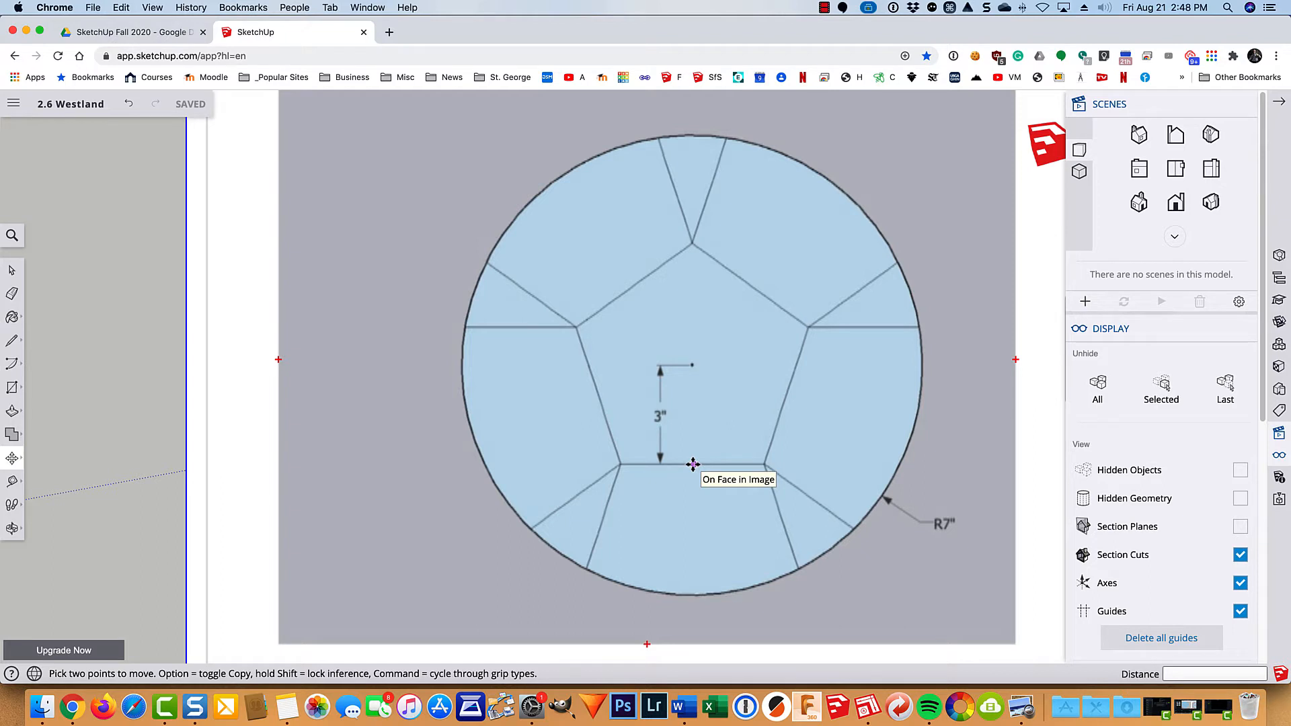
pyautogui.moveTo(689, 388)
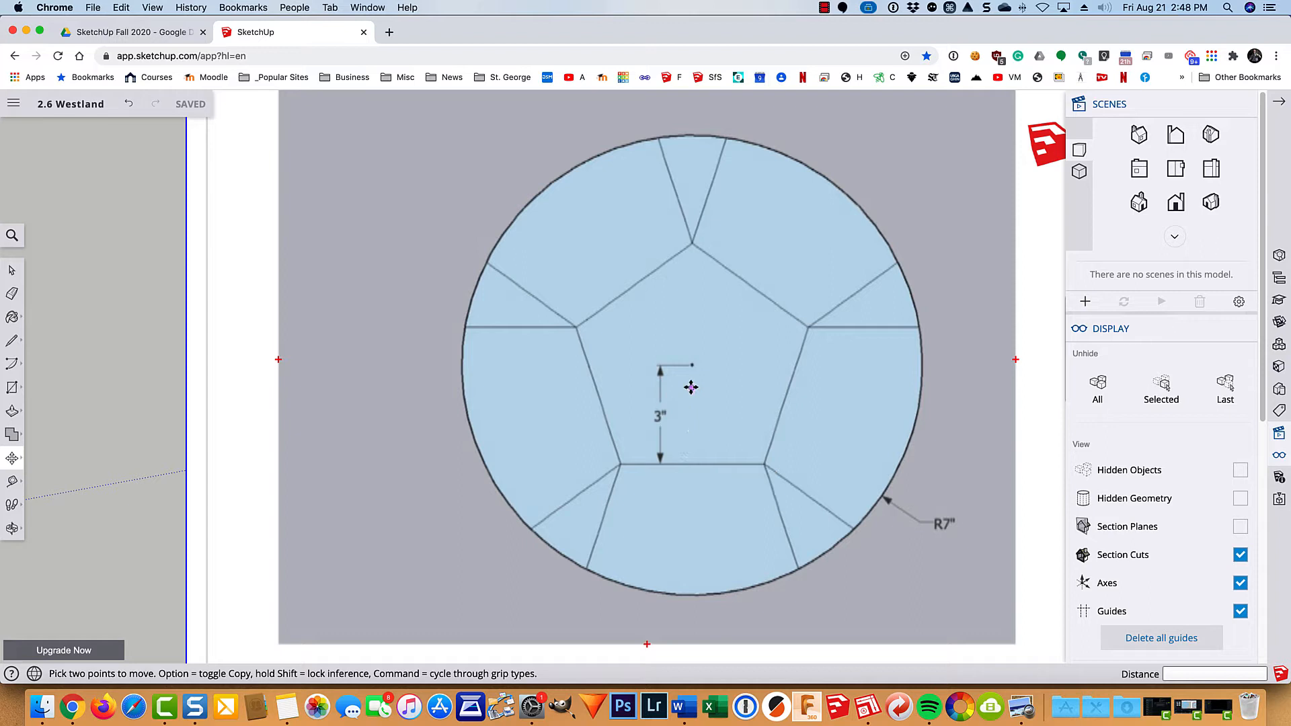
pyautogui.moveTo(694, 466)
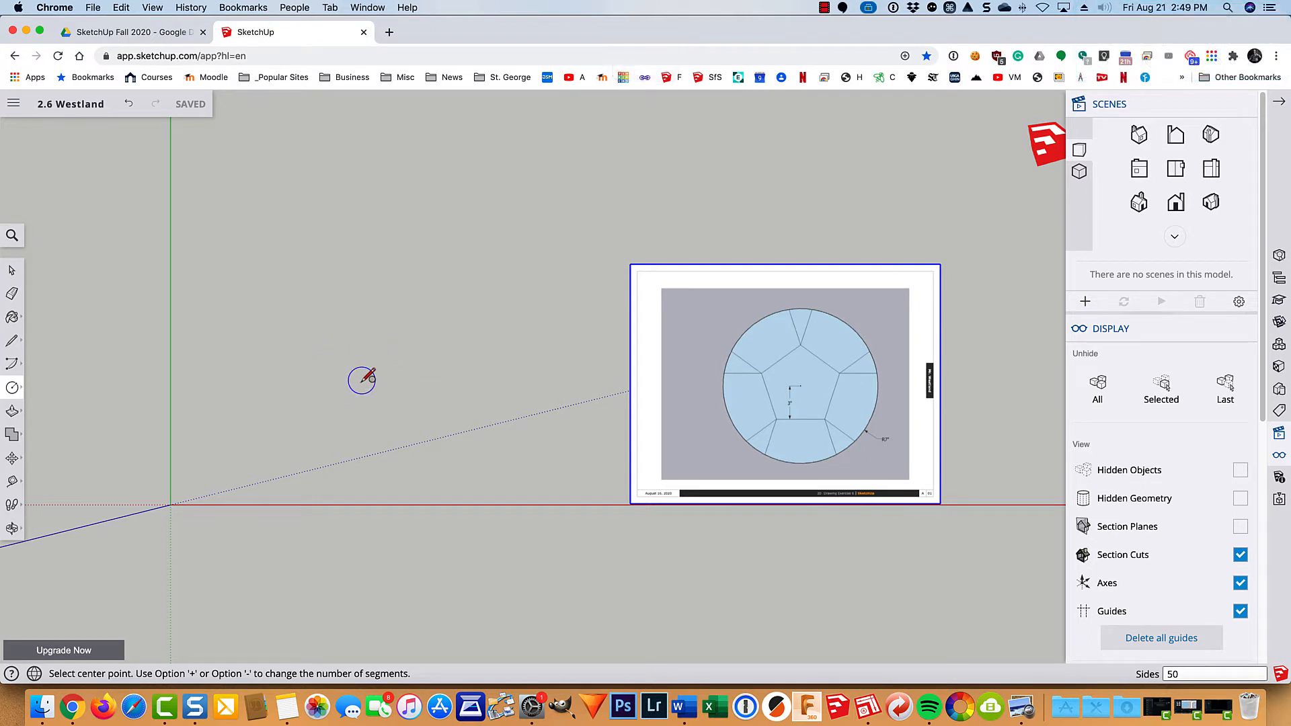
# - Draw a circle left of the reference image and move the image beside it
pyautogui.moveTo(360, 380); pyautogui.dragTo(452, 458)
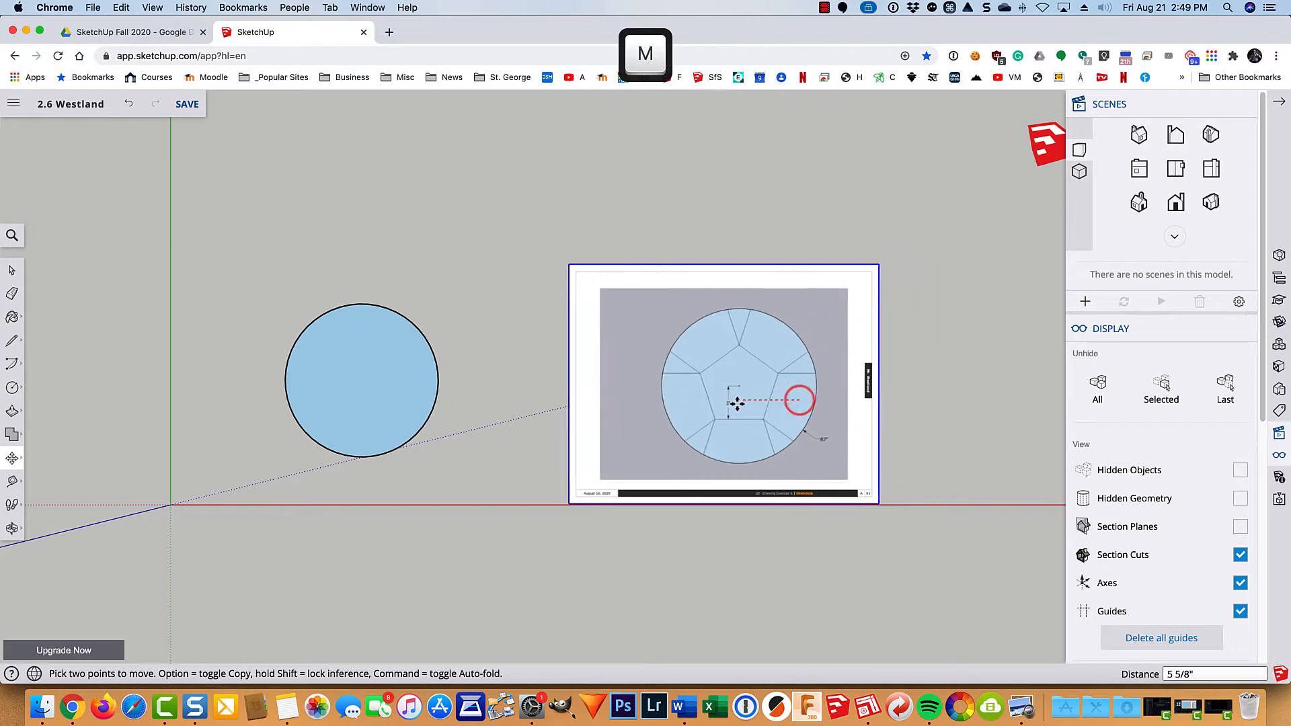
pyautogui.moveTo(737, 403); pyautogui.dragTo(621, 399)
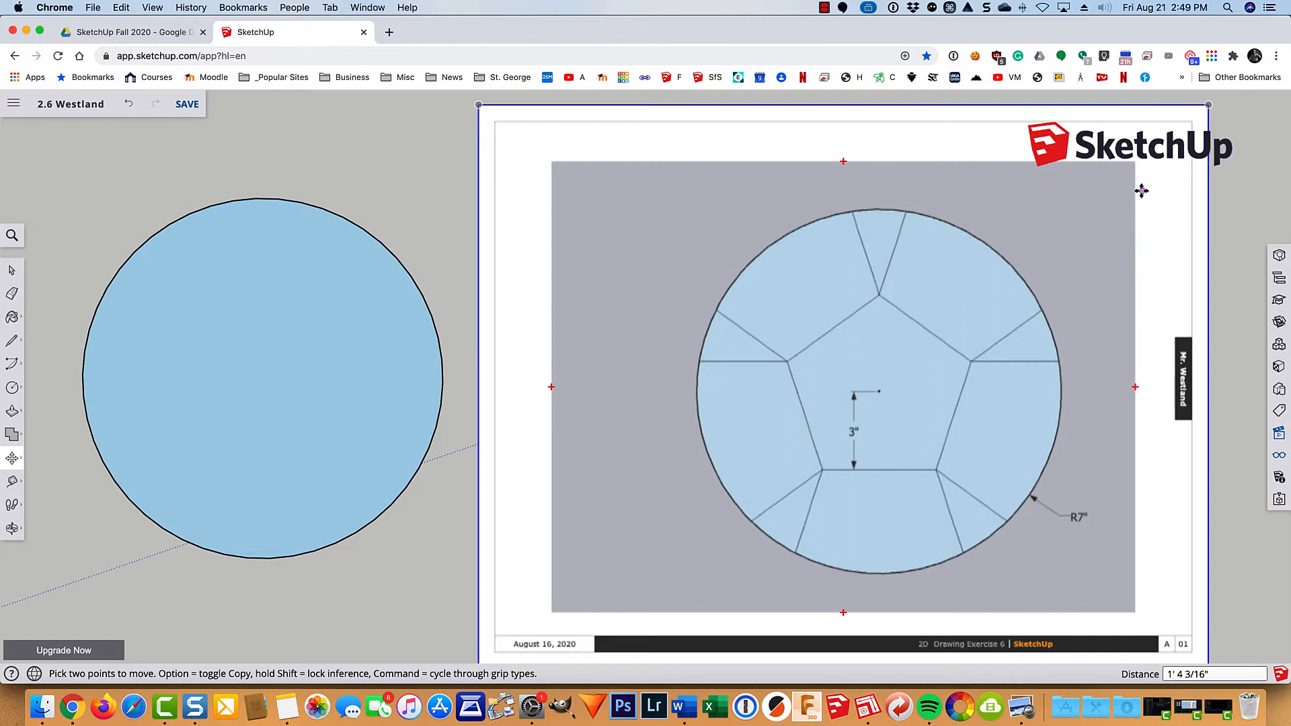
pyautogui.moveTo(1140, 193)
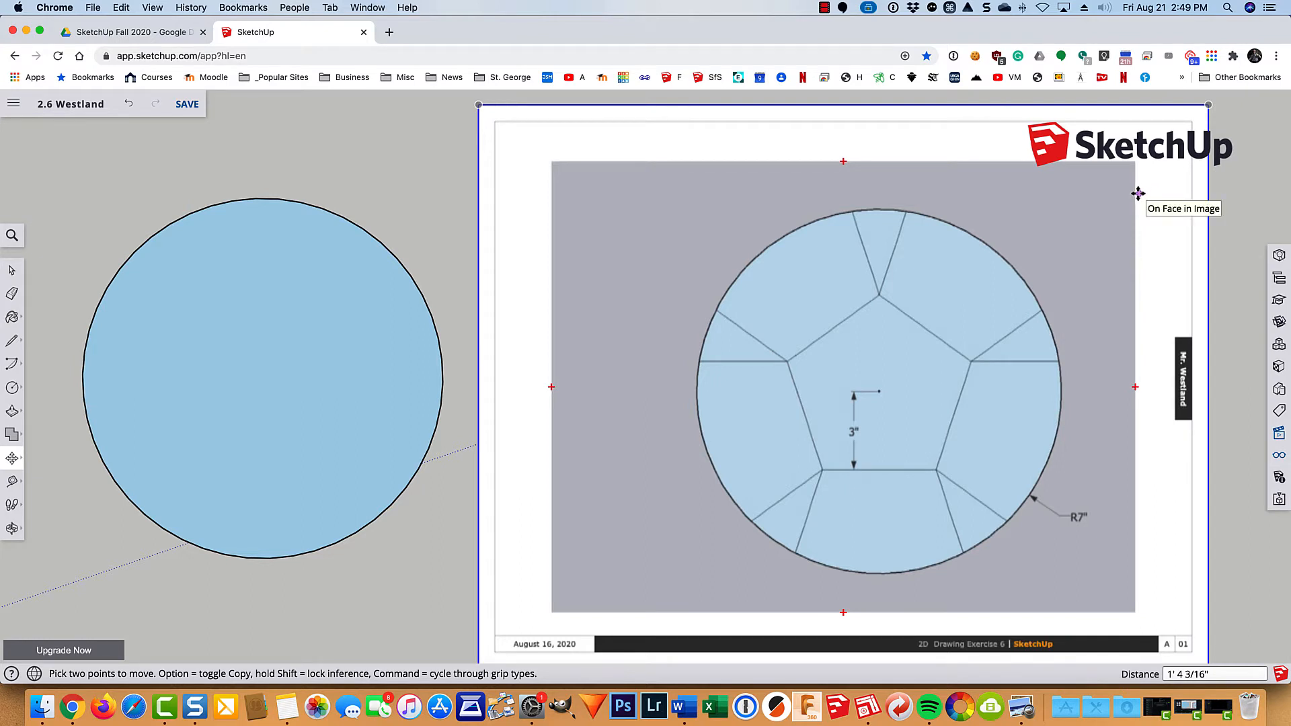
# - Mark the circle's centre point with Find Center on its selected edge
pyautogui.press('space')
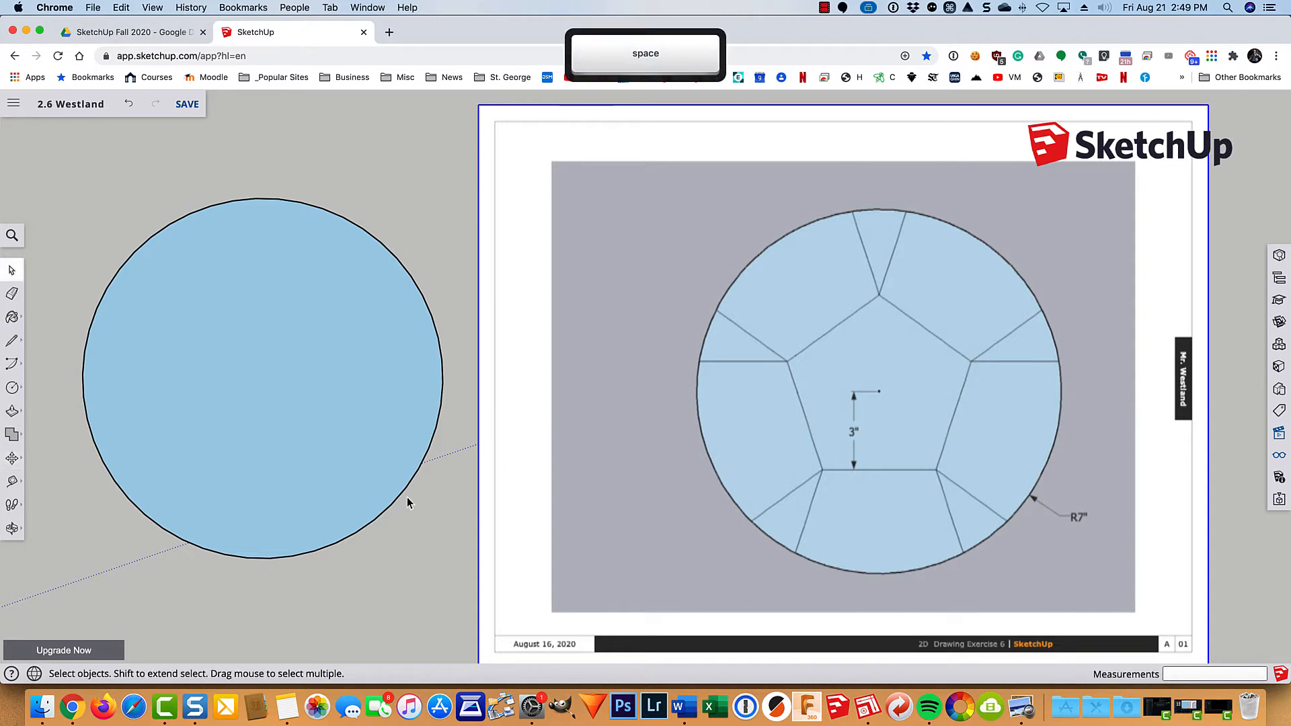
pyautogui.click(404, 492)
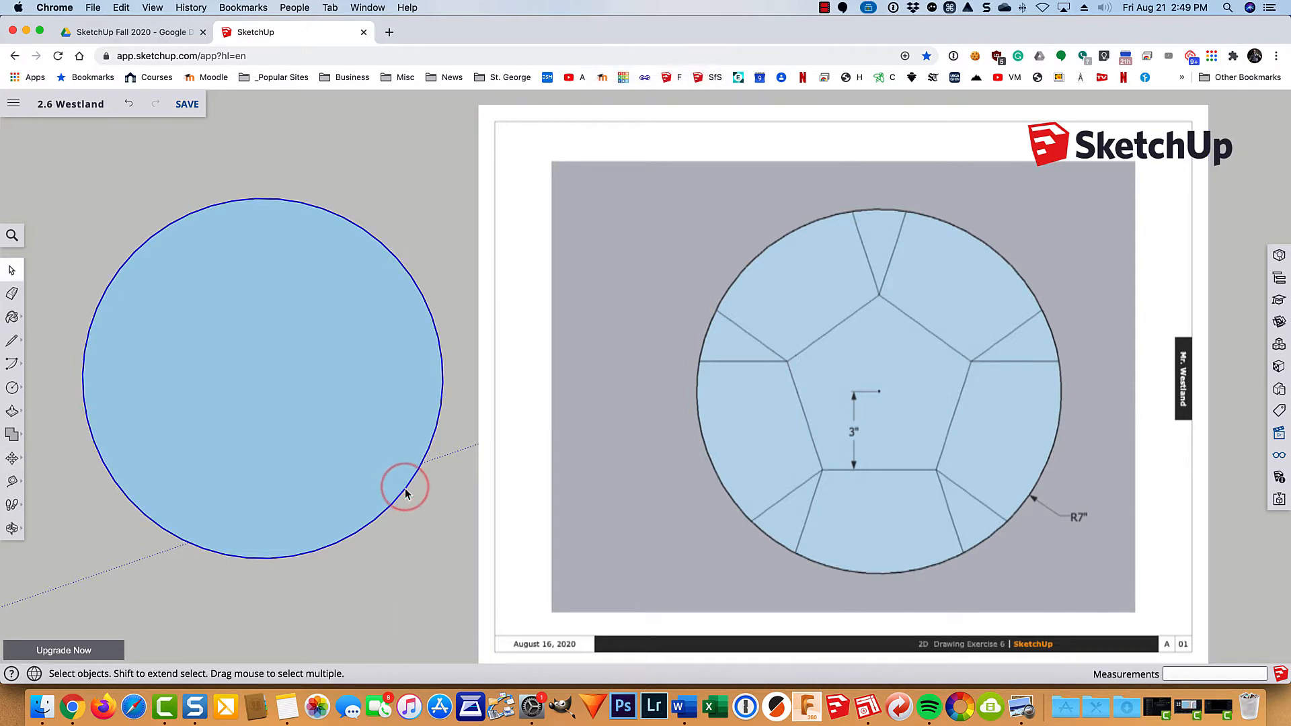
pyautogui.rightClick(403, 485)
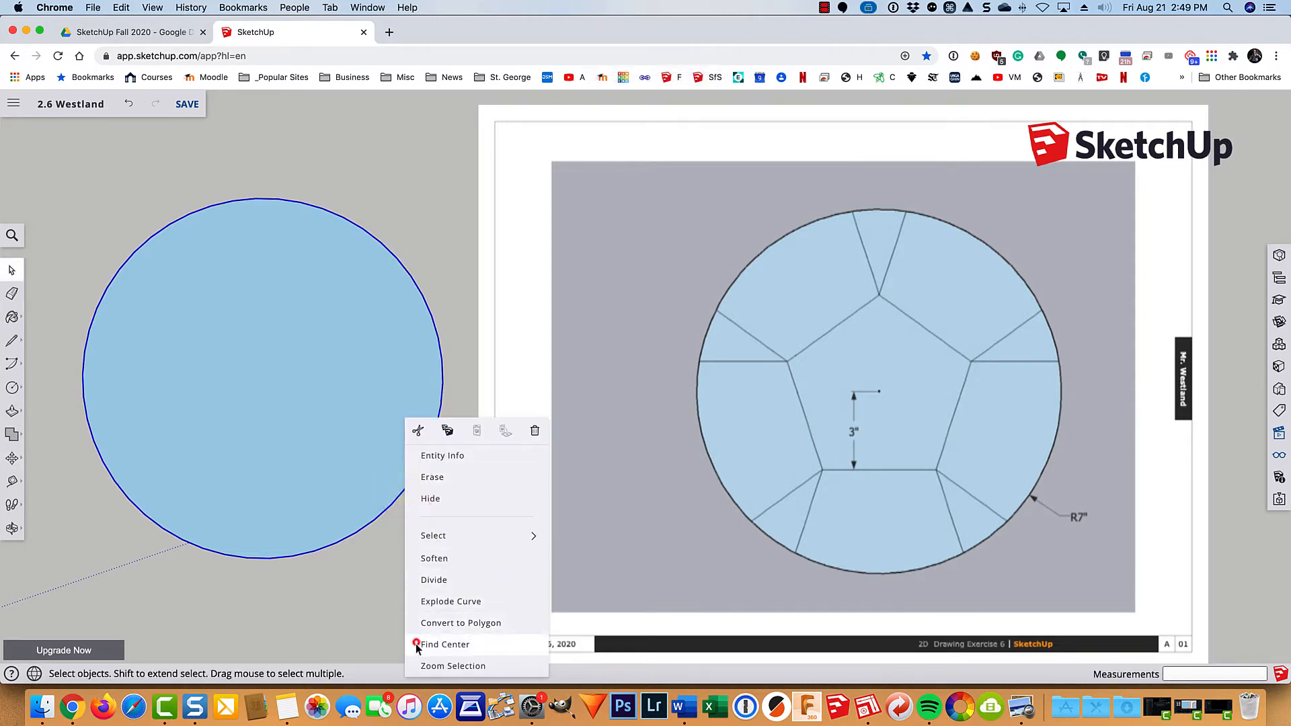
pyautogui.click(444, 644)
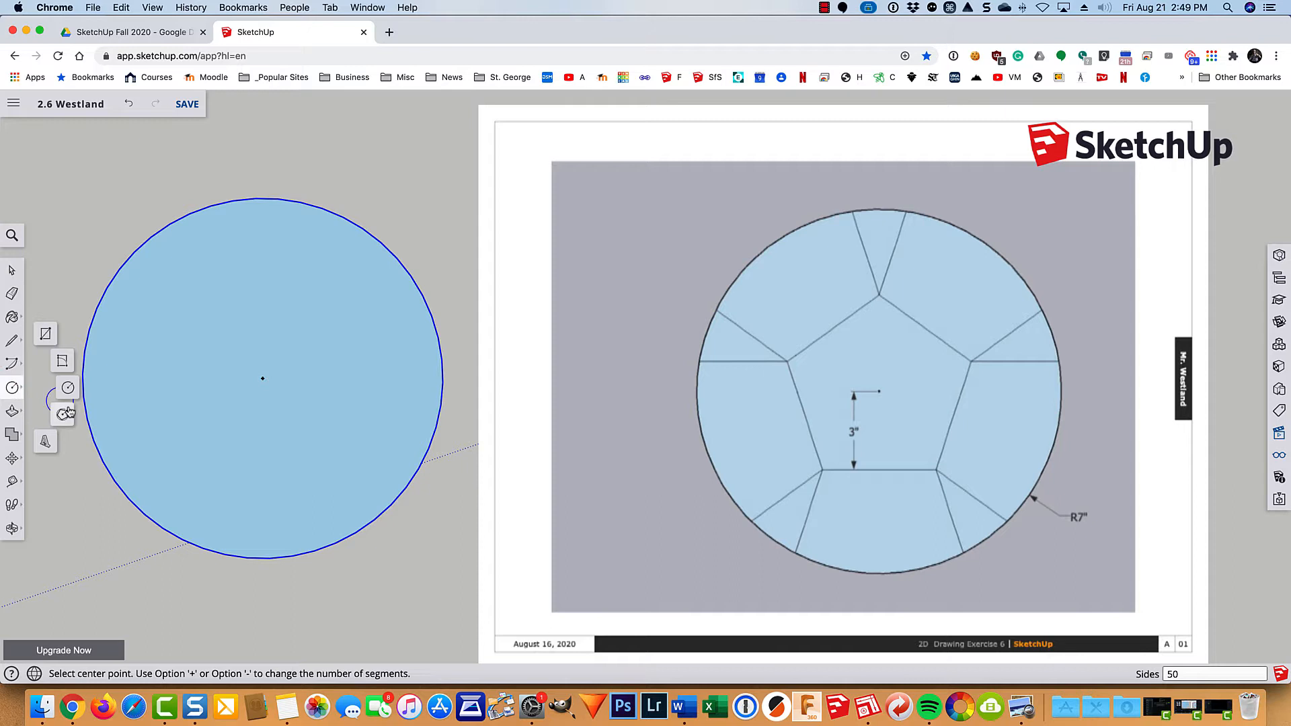
pyautogui.moveTo(63, 414)
pyautogui.write('5')
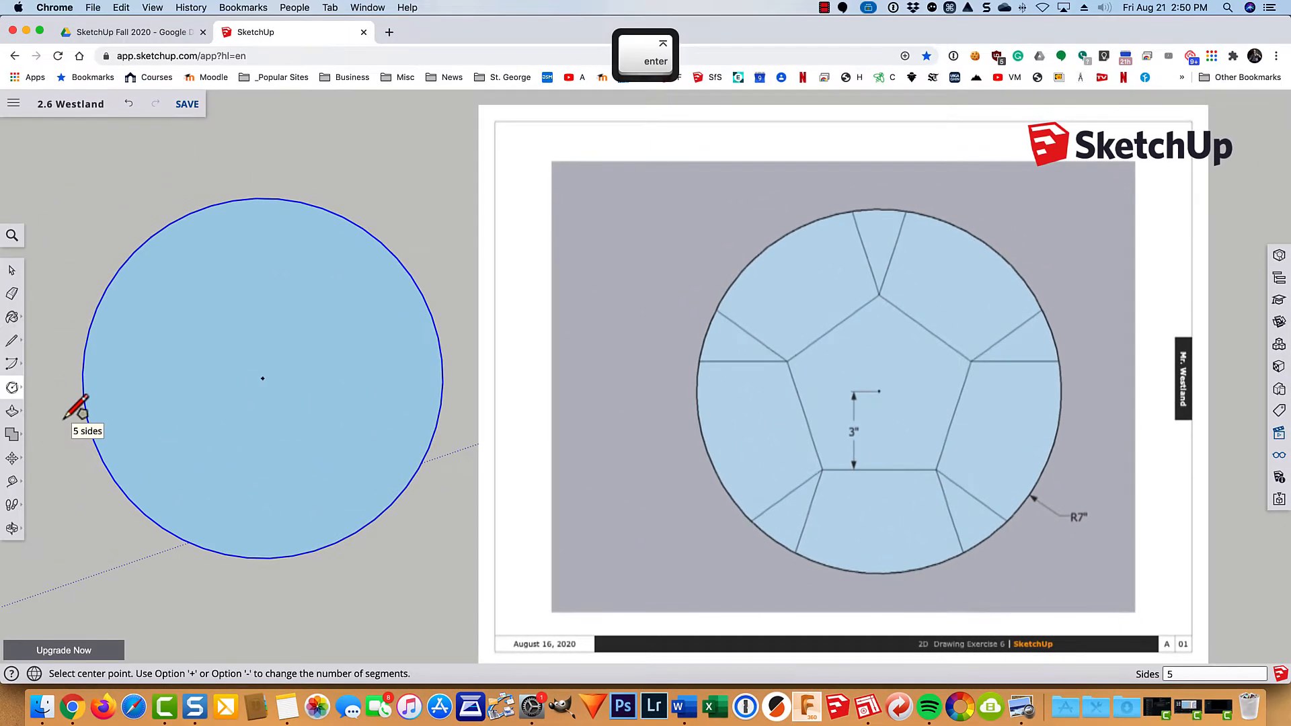
pyautogui.moveTo(201, 404)
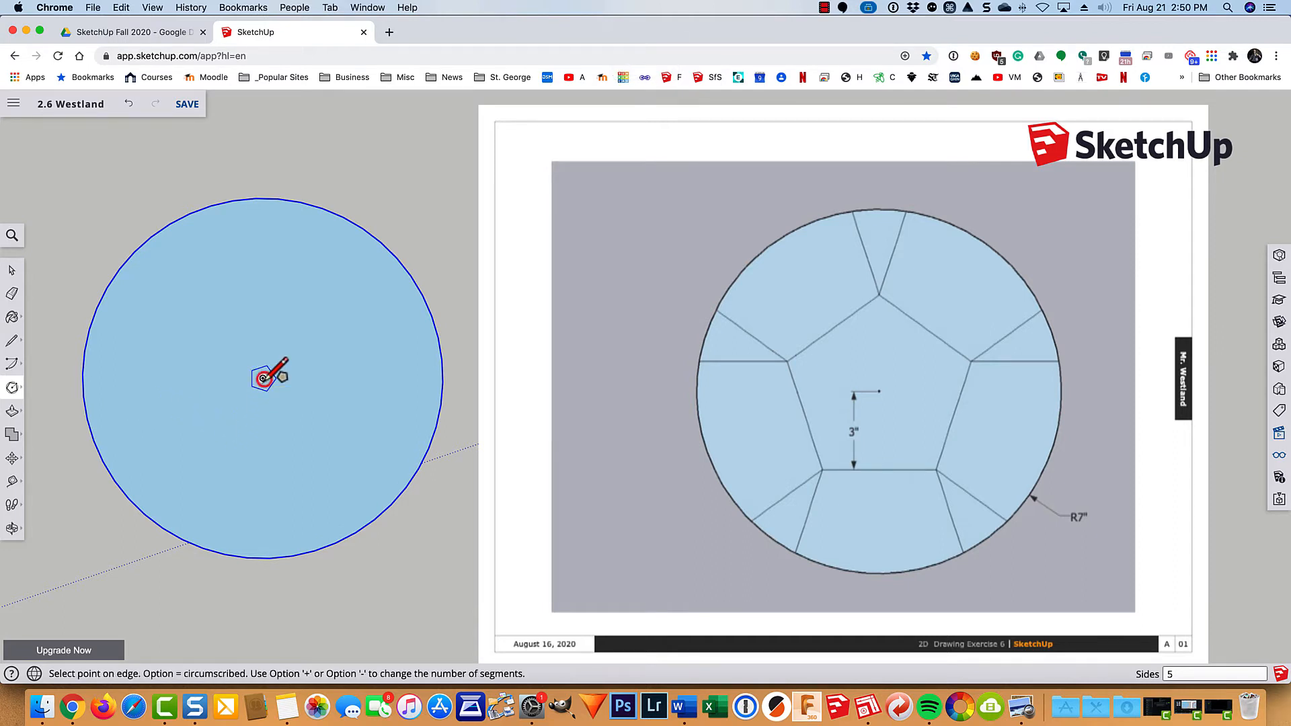
# - Draw a five-sided pentagon from the circle's centre with a 3-inch radius
pyautogui.moveTo(262, 378); pyautogui.dragTo(322, 440)
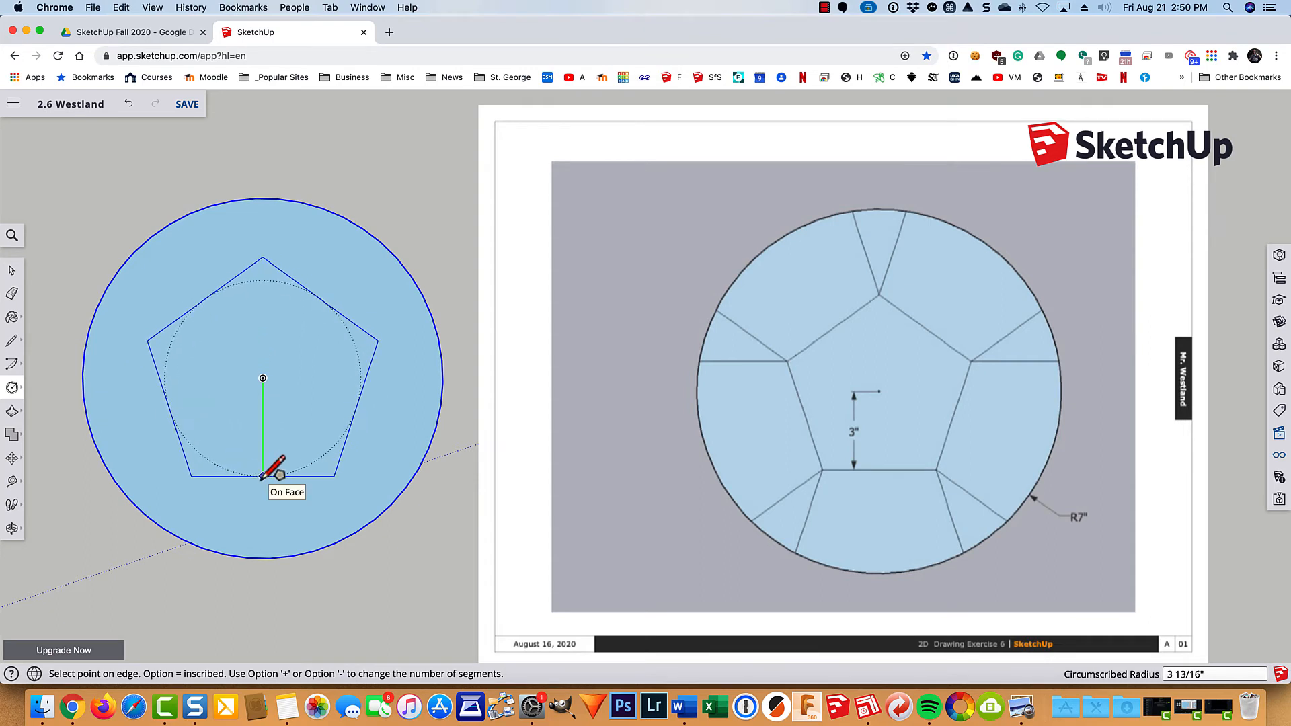
pyautogui.write('3')
pyautogui.press('enter')
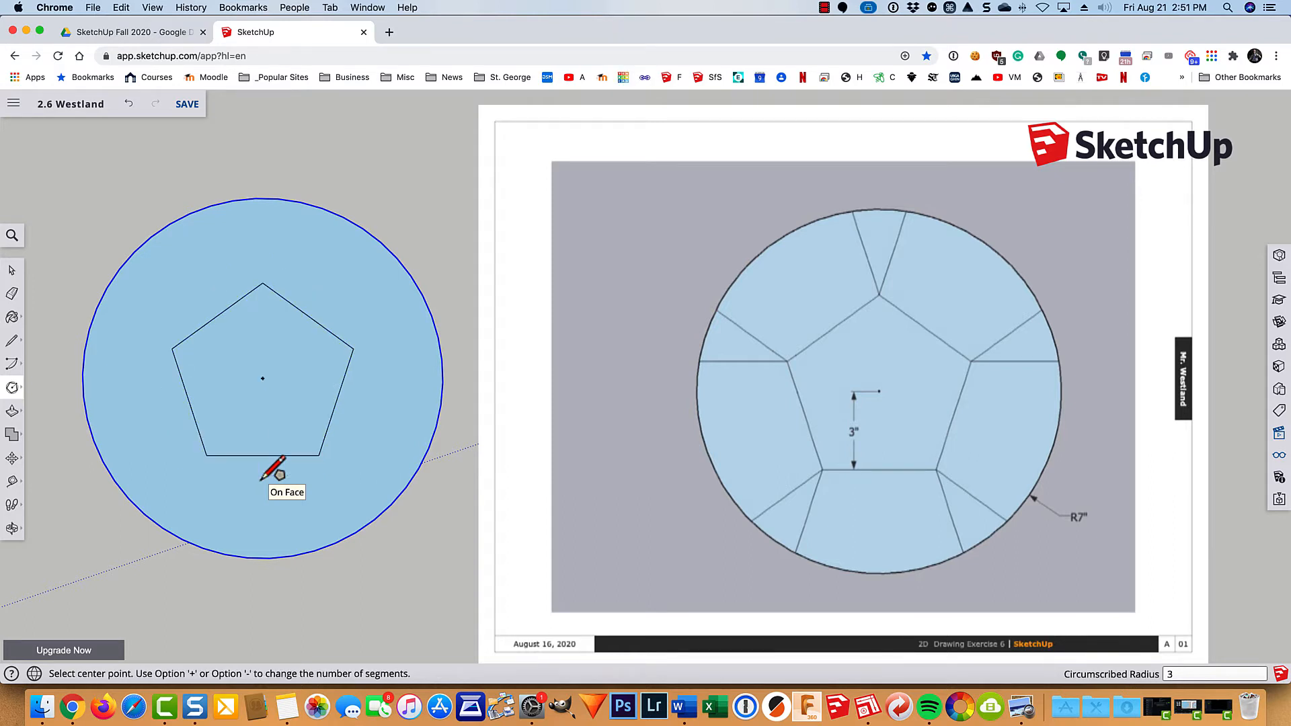
pyautogui.press('cmd+z')
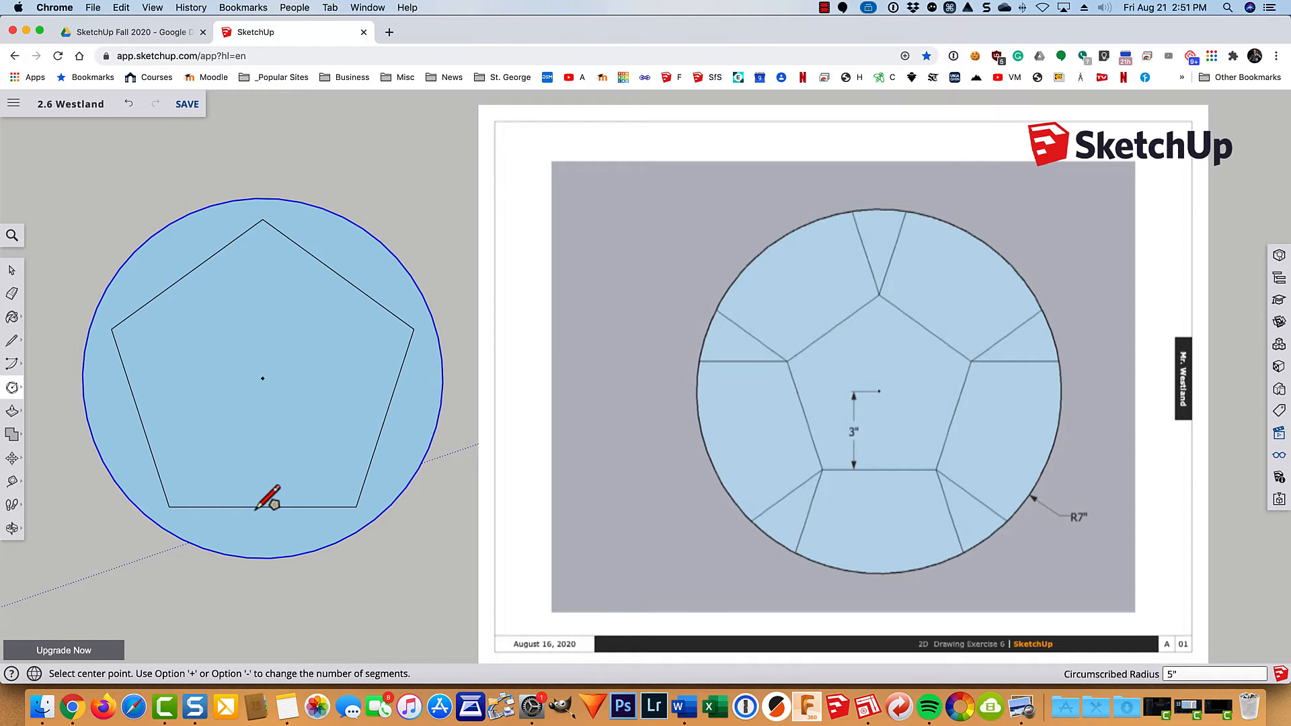
pyautogui.write('3')
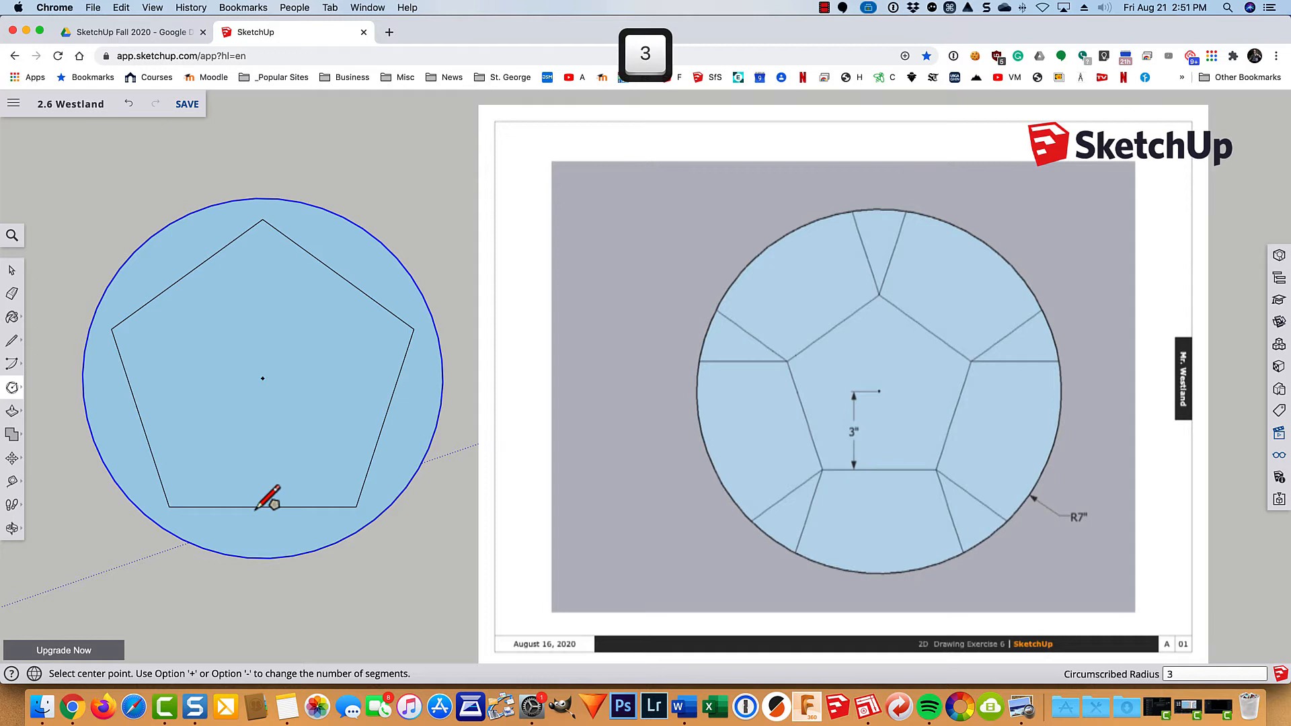
pyautogui.press('enter')
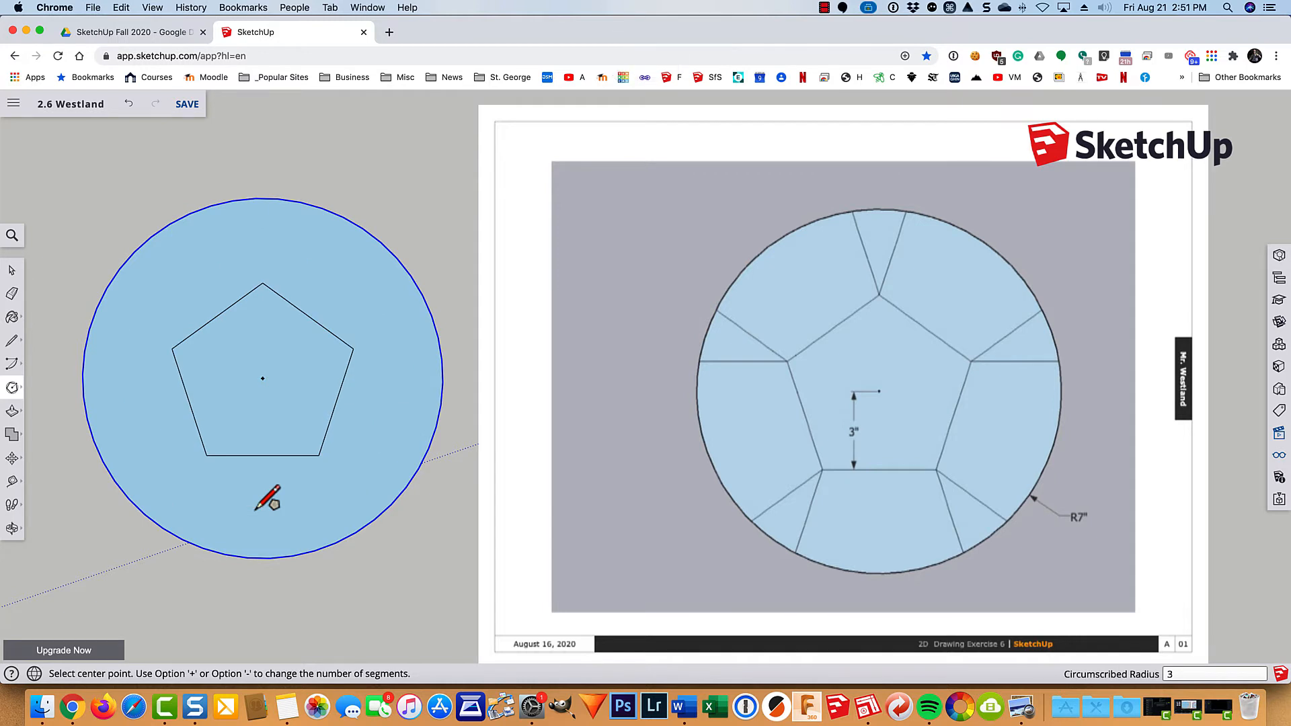
pyautogui.moveTo(309, 485)
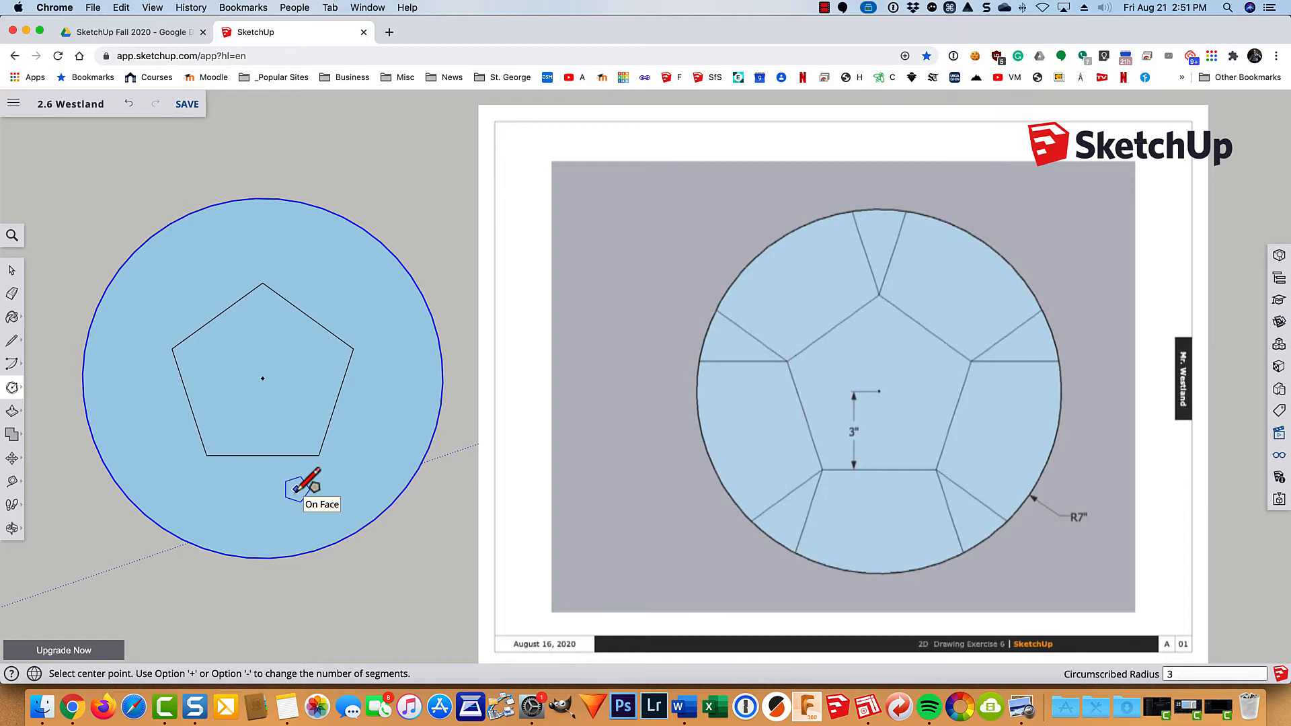
pyautogui.press('l')
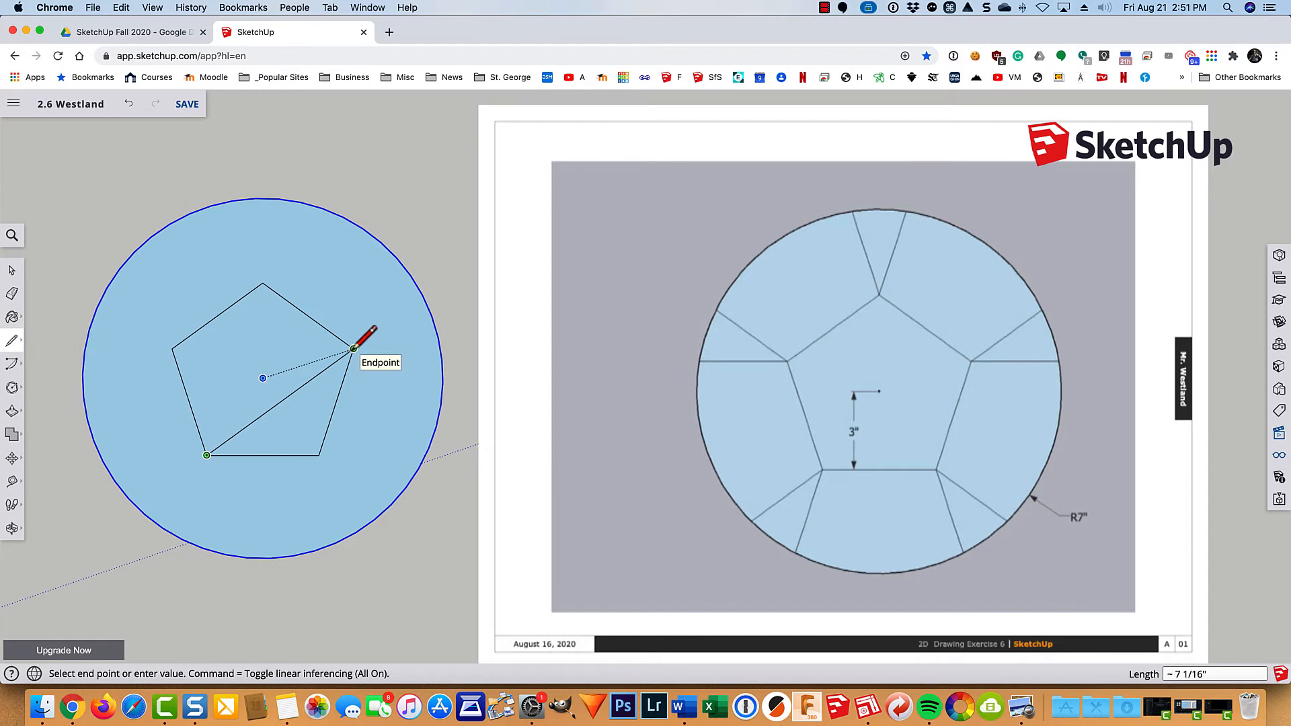
# - Draw diagonals between pentagon corners and extend each line out to the circle
pyautogui.click(352, 347)
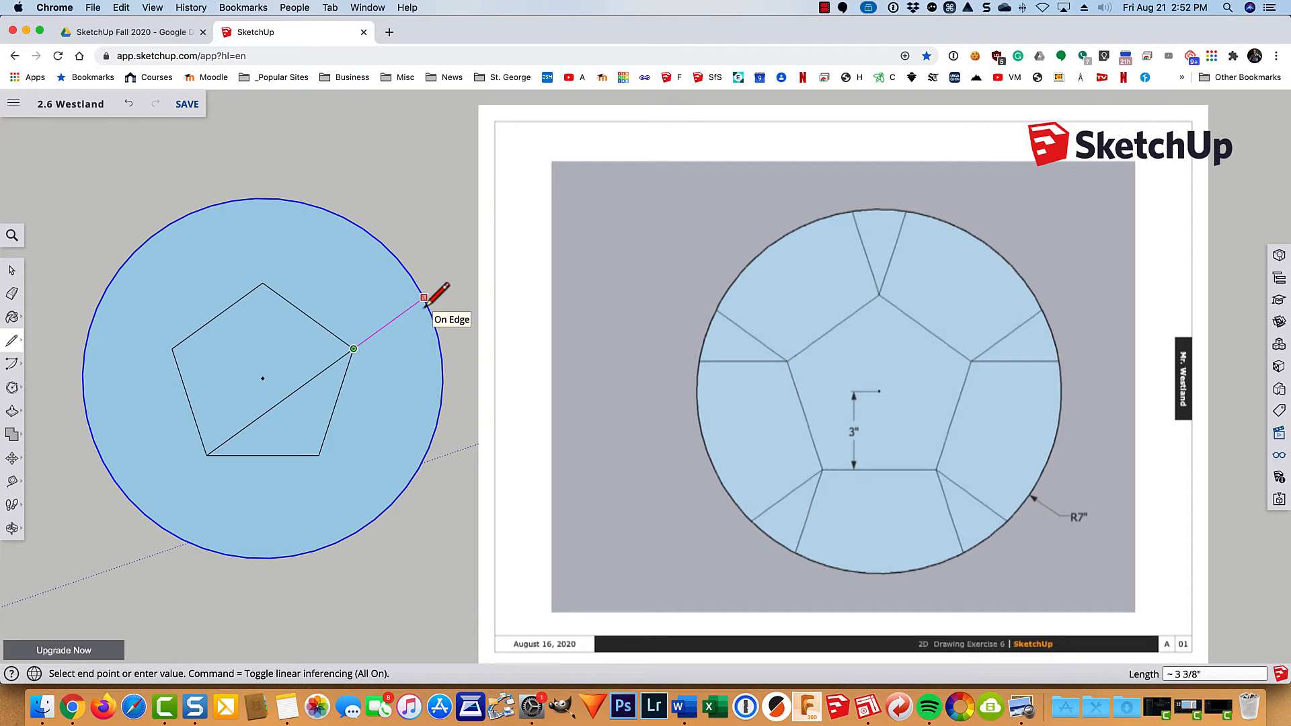
pyautogui.click(424, 298)
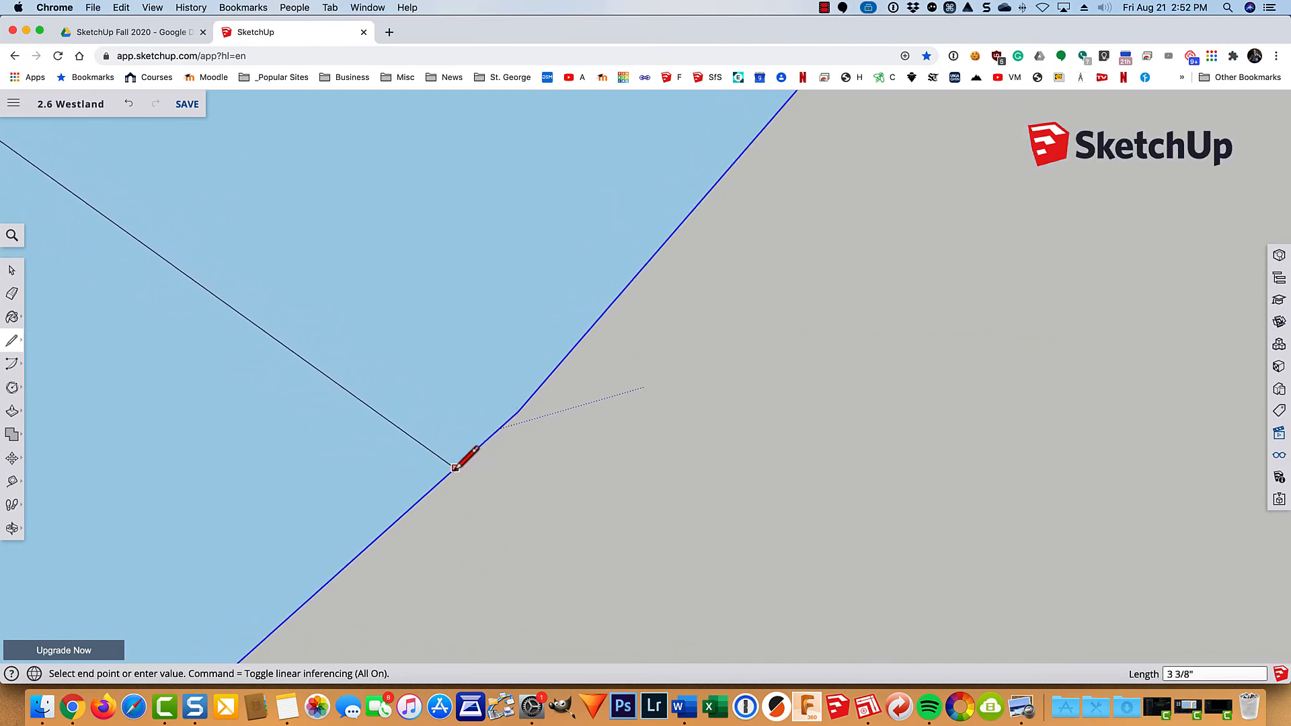
pyautogui.click(455, 467)
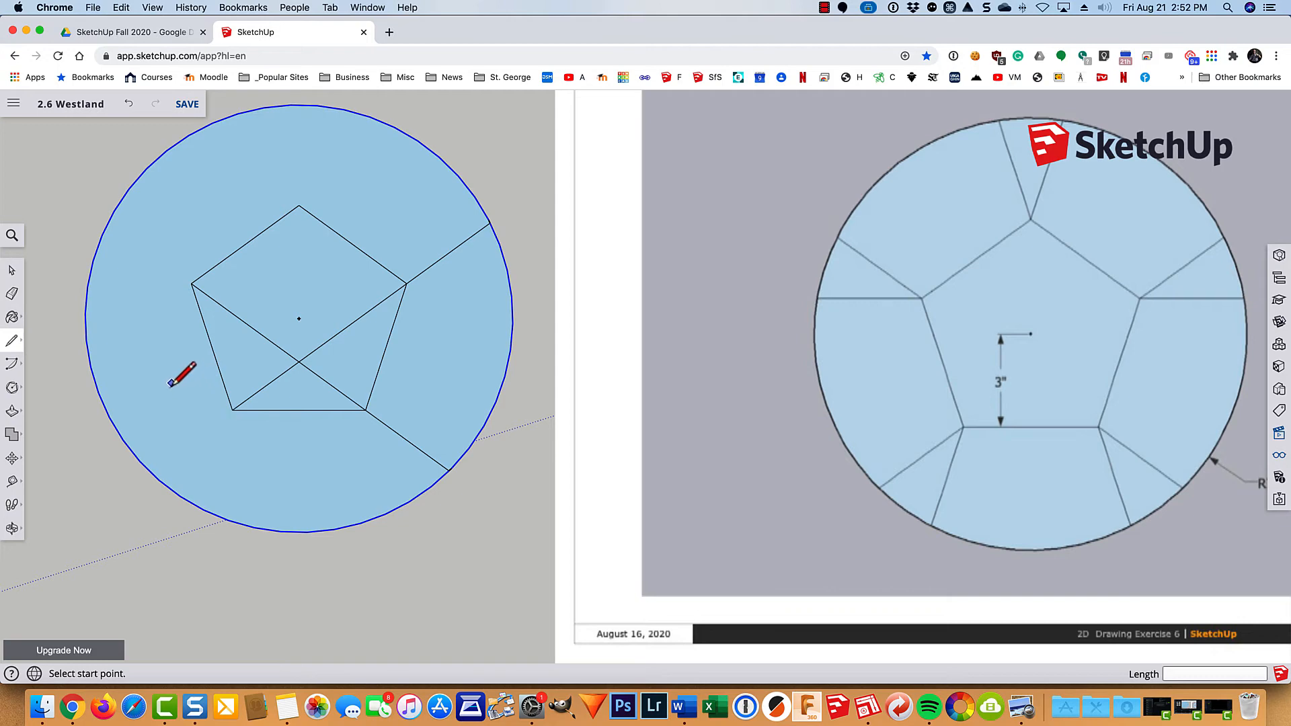
pyautogui.moveTo(138, 309)
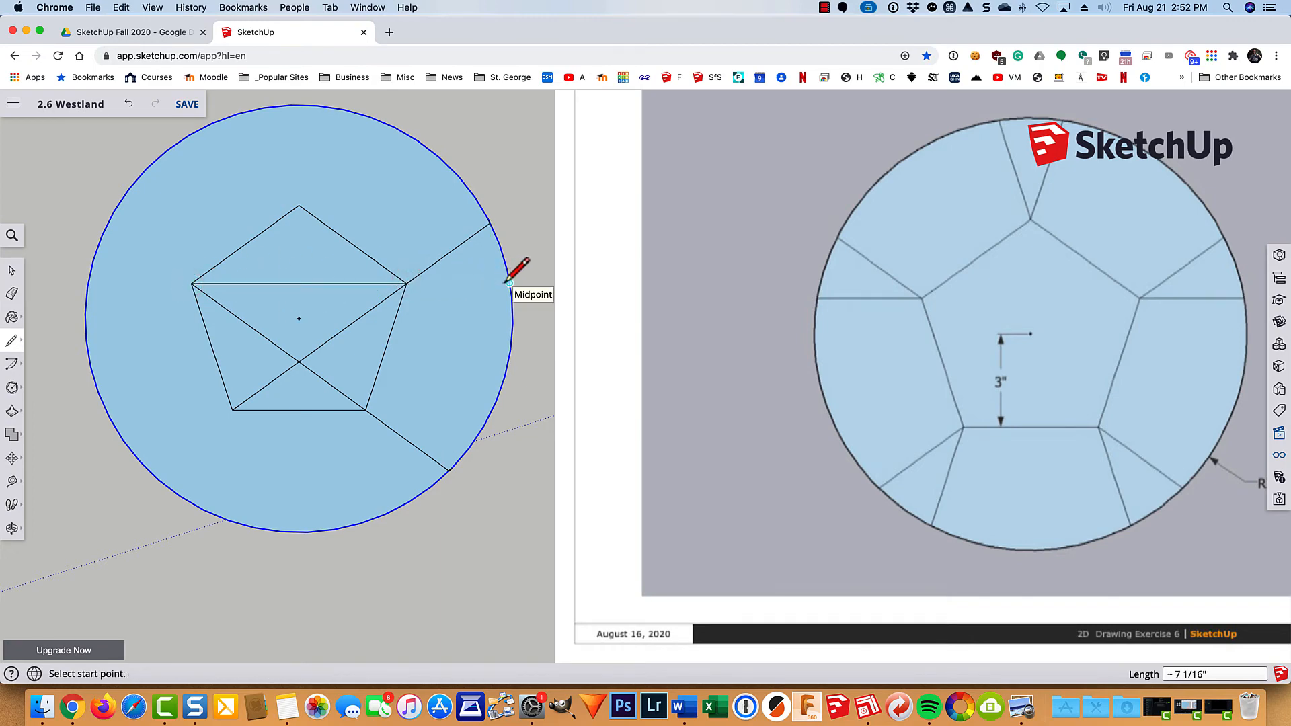
pyautogui.click(406, 284)
pyautogui.write('3')
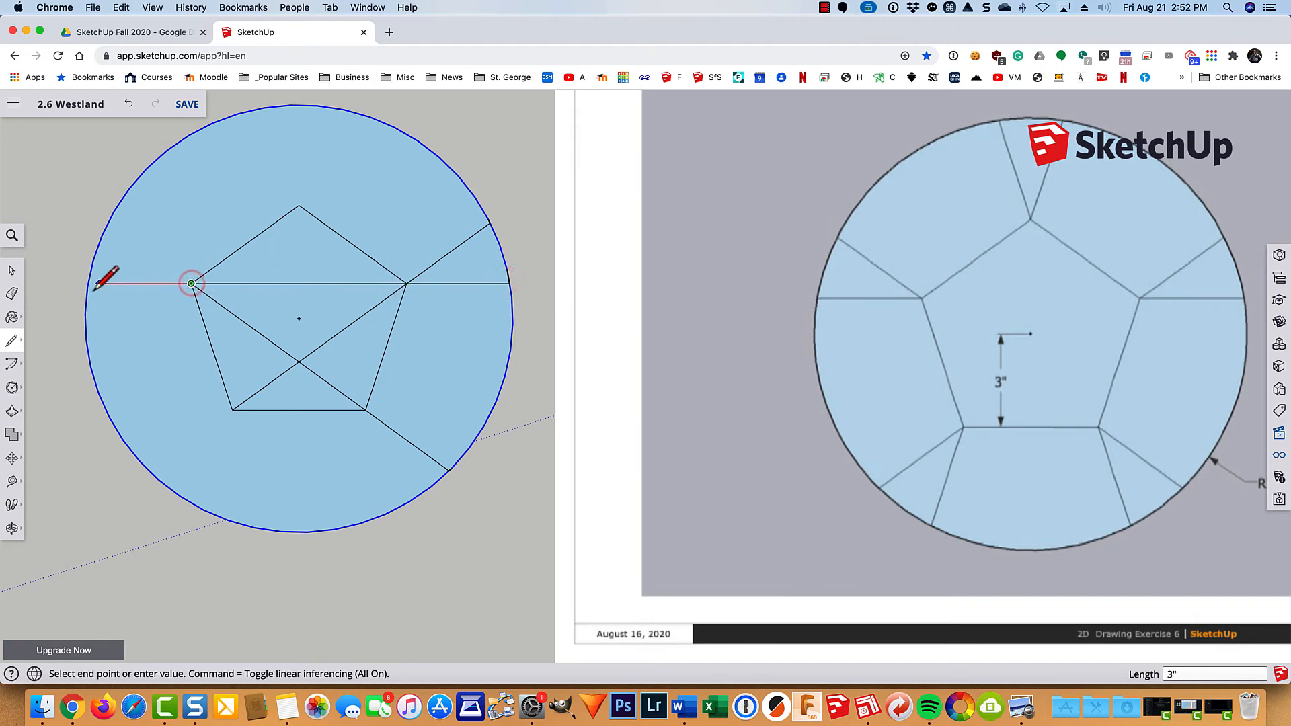
pyautogui.moveTo(91, 283)
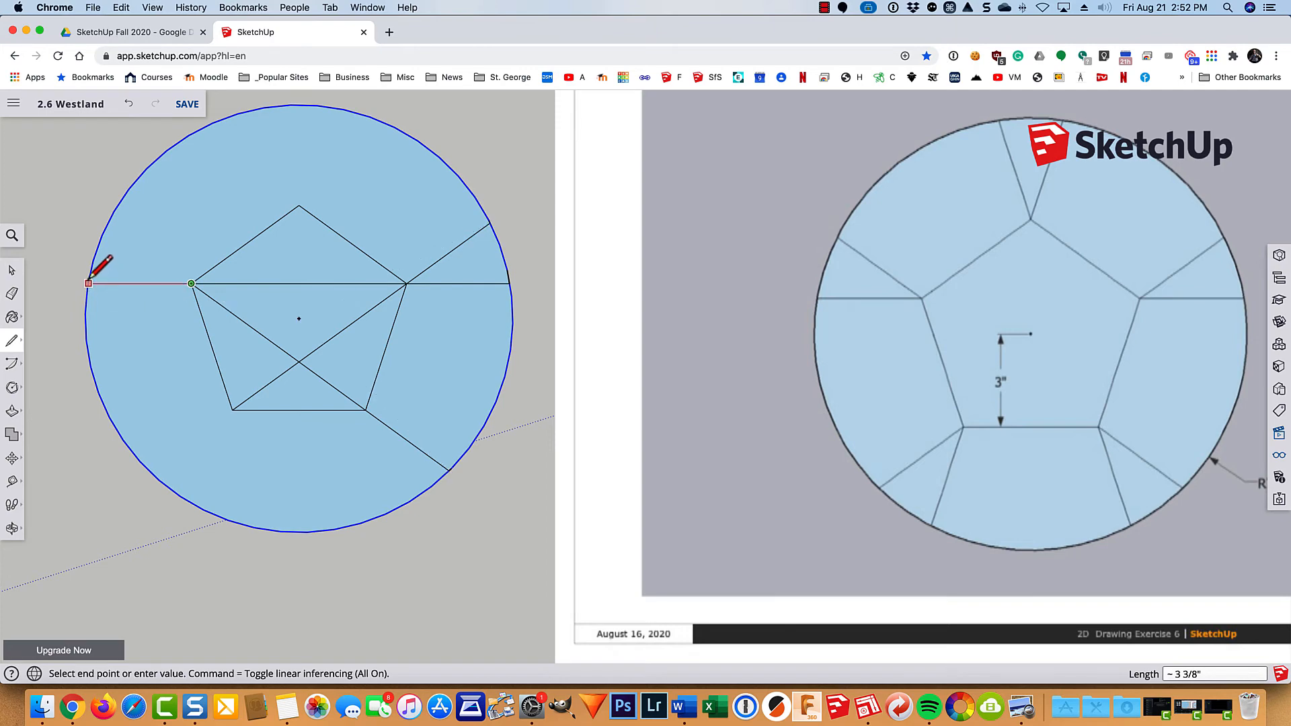
pyautogui.click(190, 285)
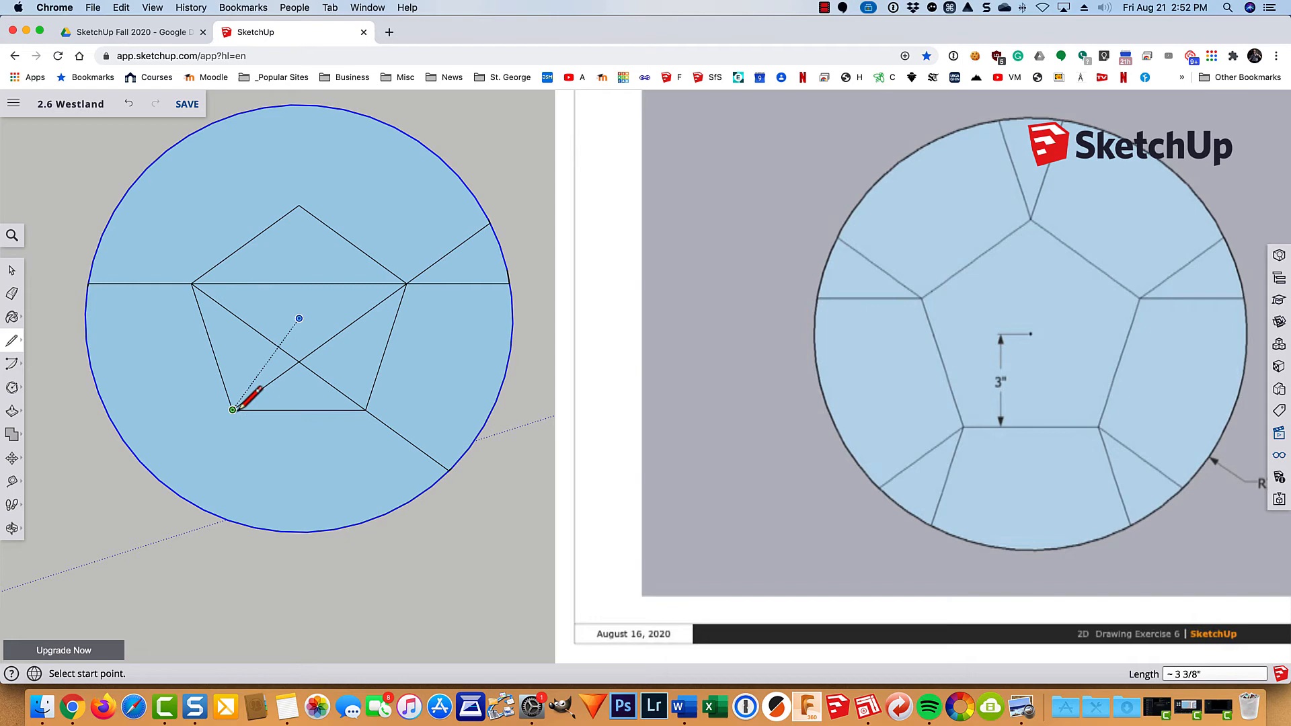
pyautogui.click(300, 206)
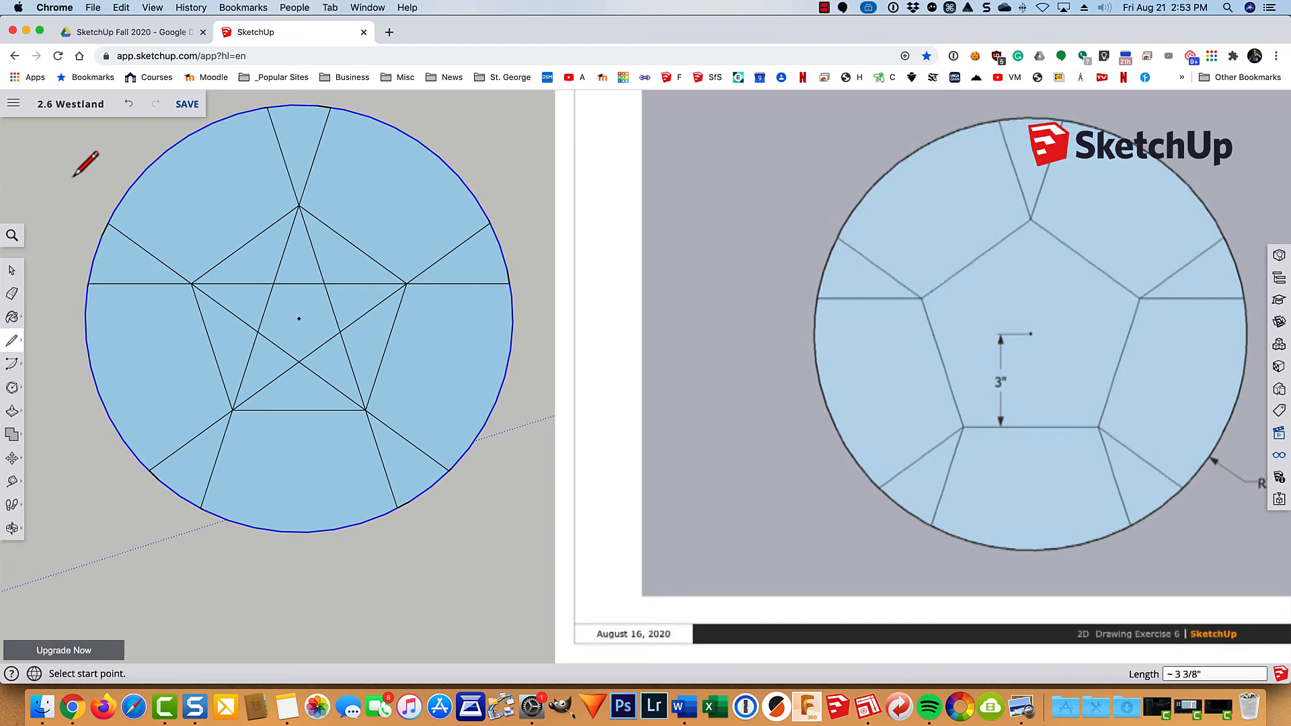
pyautogui.press('e')
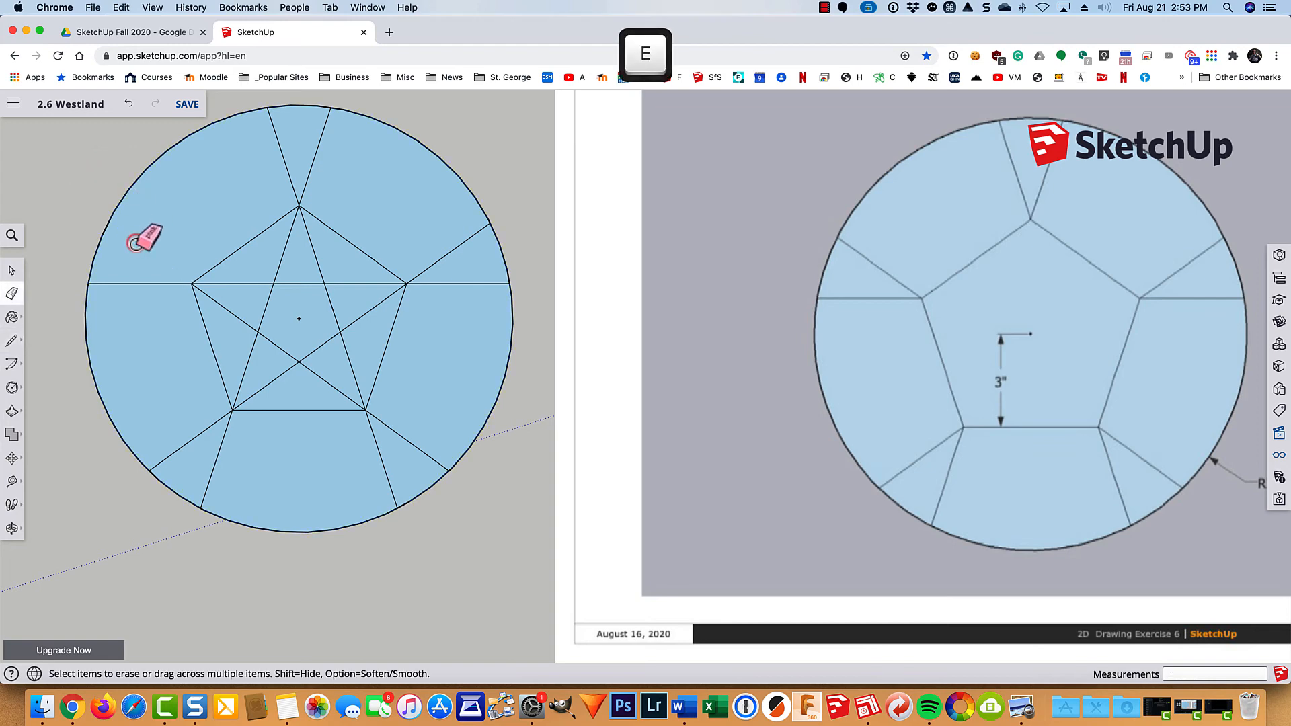
# - Erase the inner star lines inside the pentagon and zoom to fit the model
pyautogui.press('l')
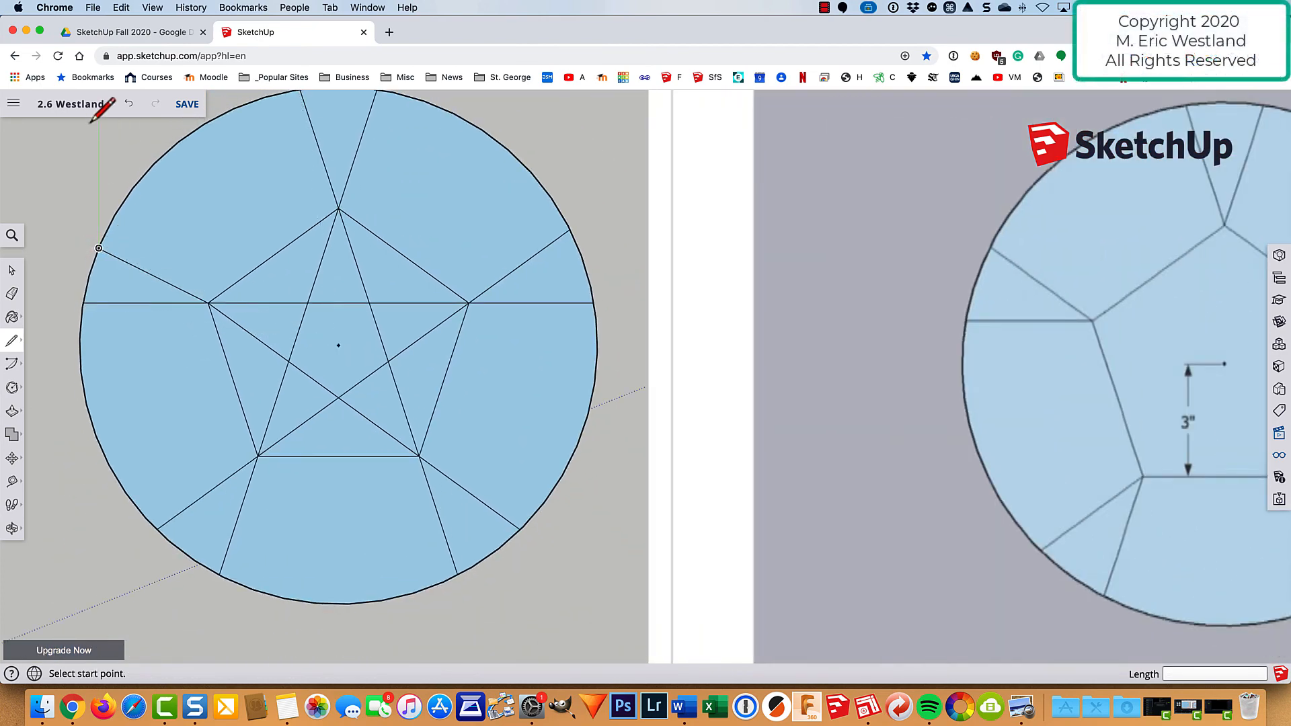
pyautogui.press('e')
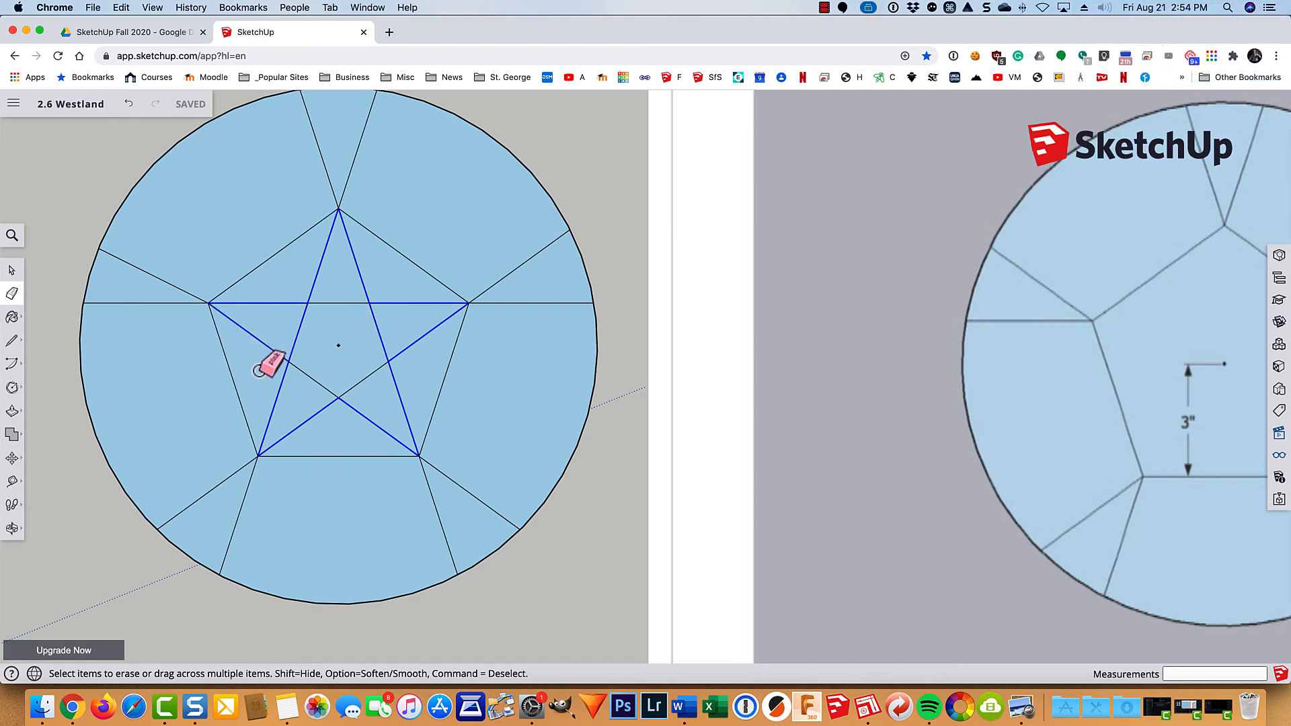
pyautogui.moveTo(388, 383)
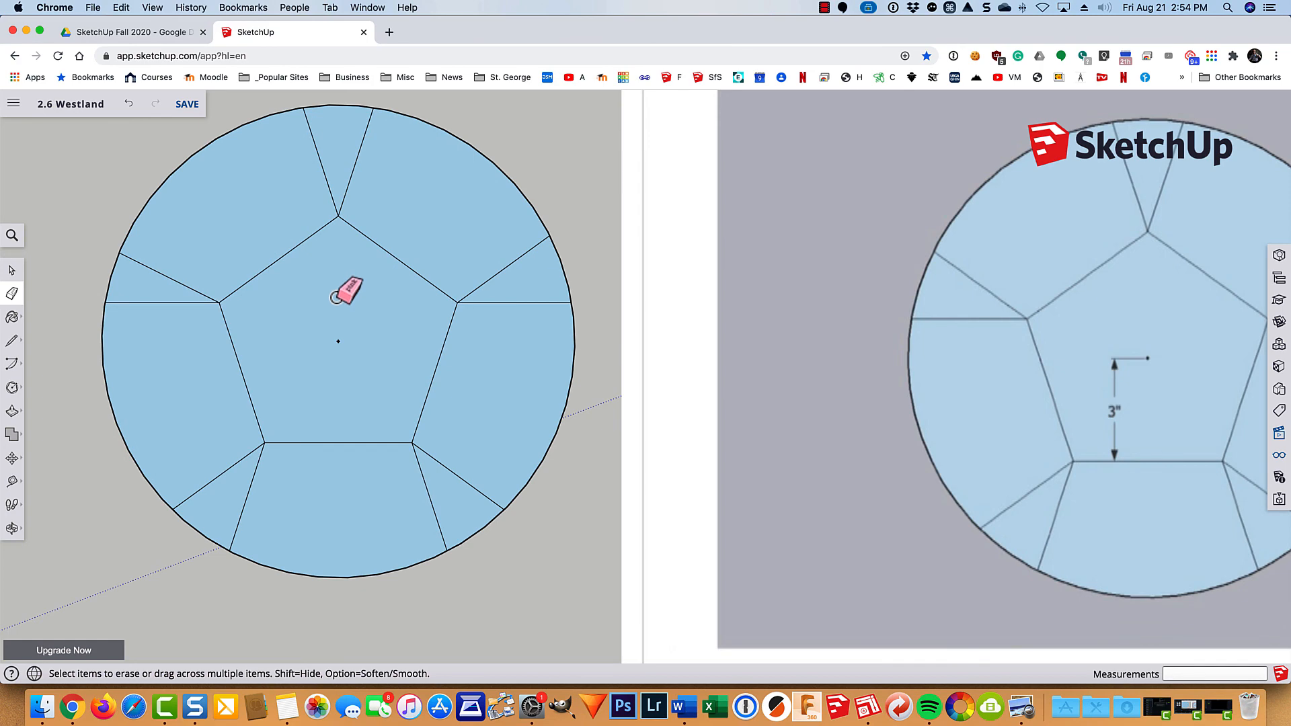
pyautogui.press('shift+z')
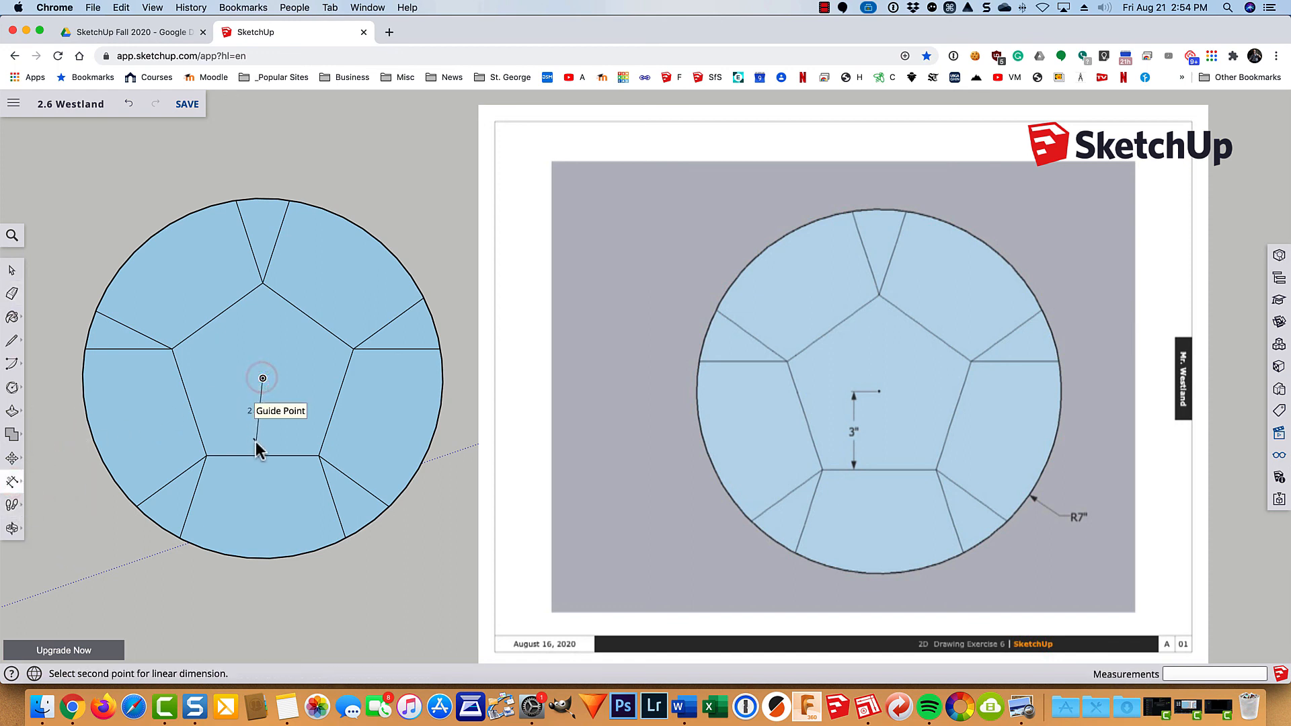
# - Dimension 3" from the circle's centre to the pentagon's bottom edge
pyautogui.click(262, 455)
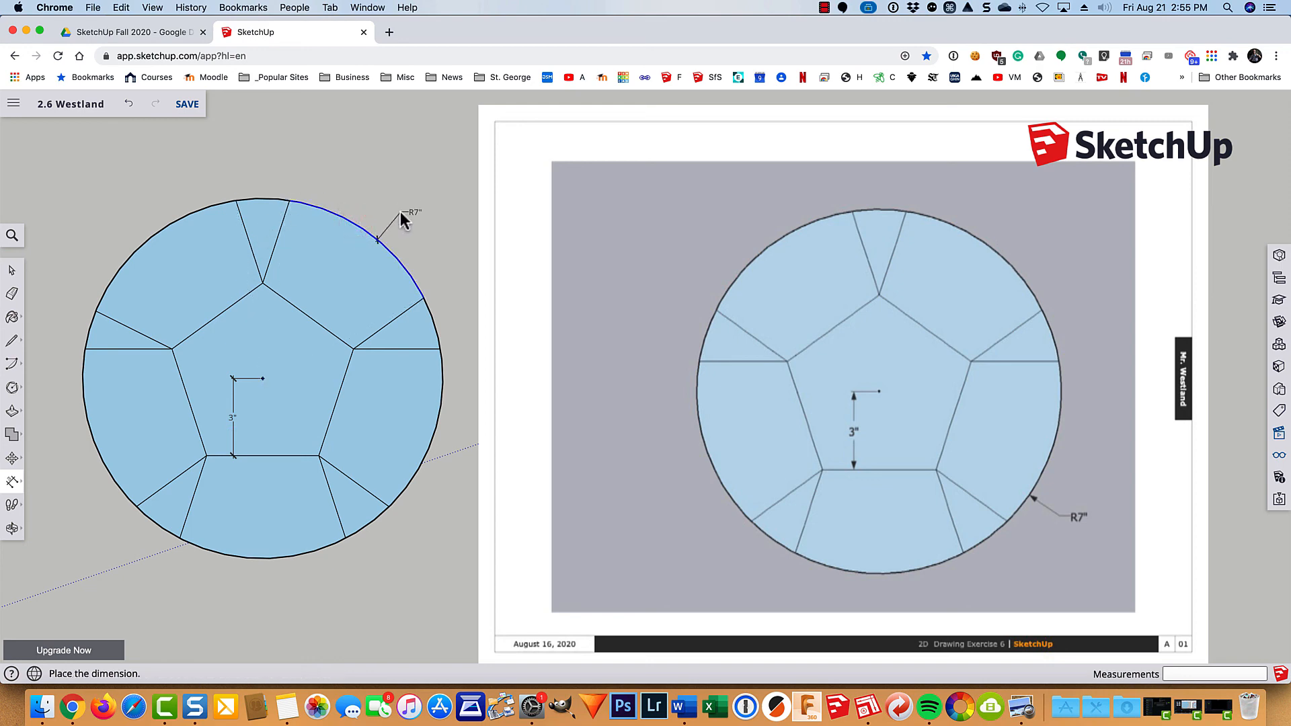
pyautogui.moveTo(321, 154)
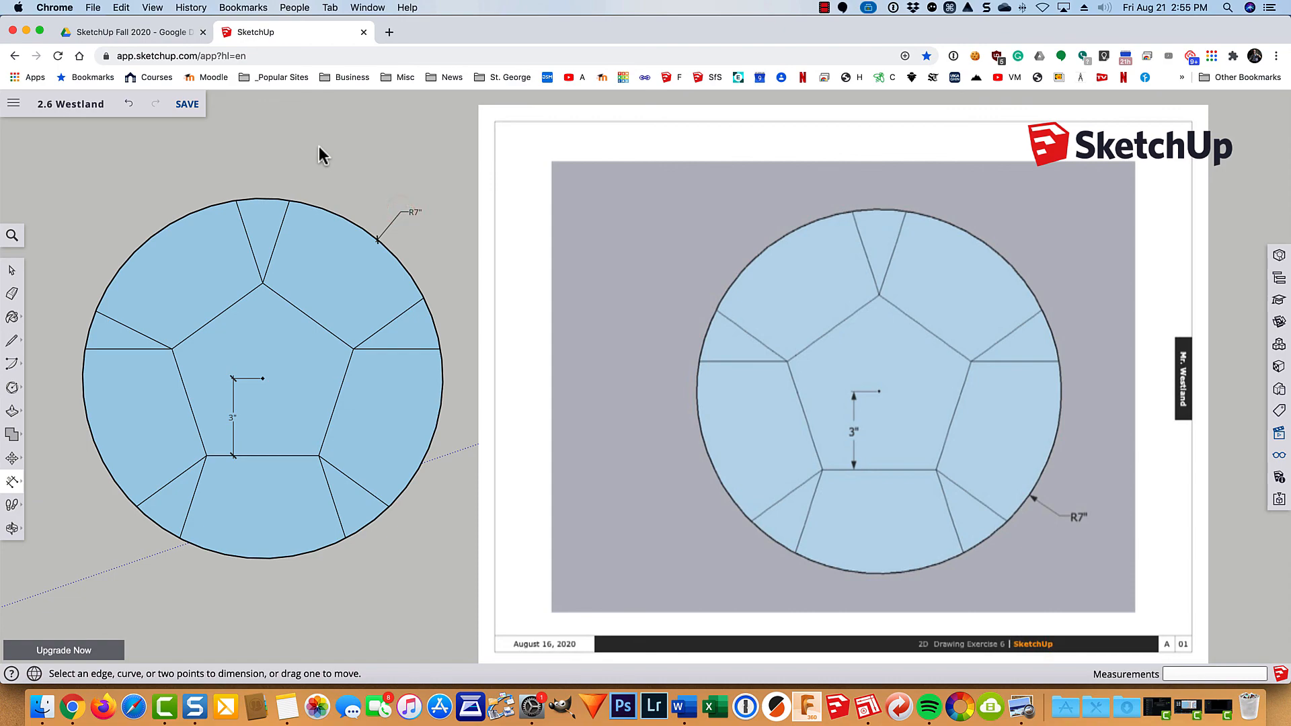